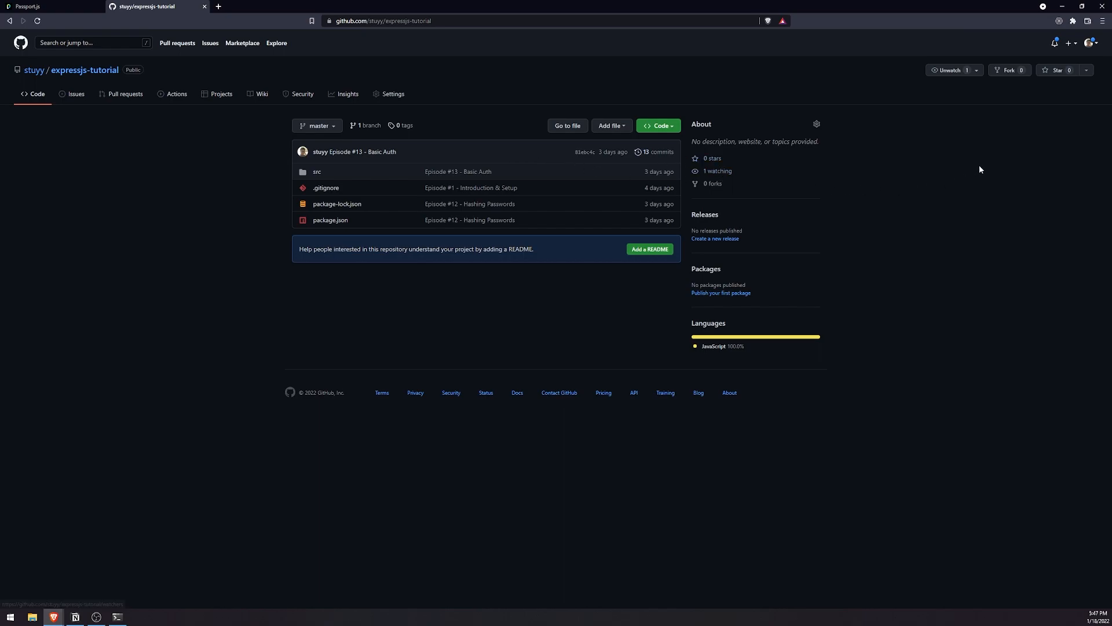
{"action": "mouse_move", "coordinate": [423, 163]}
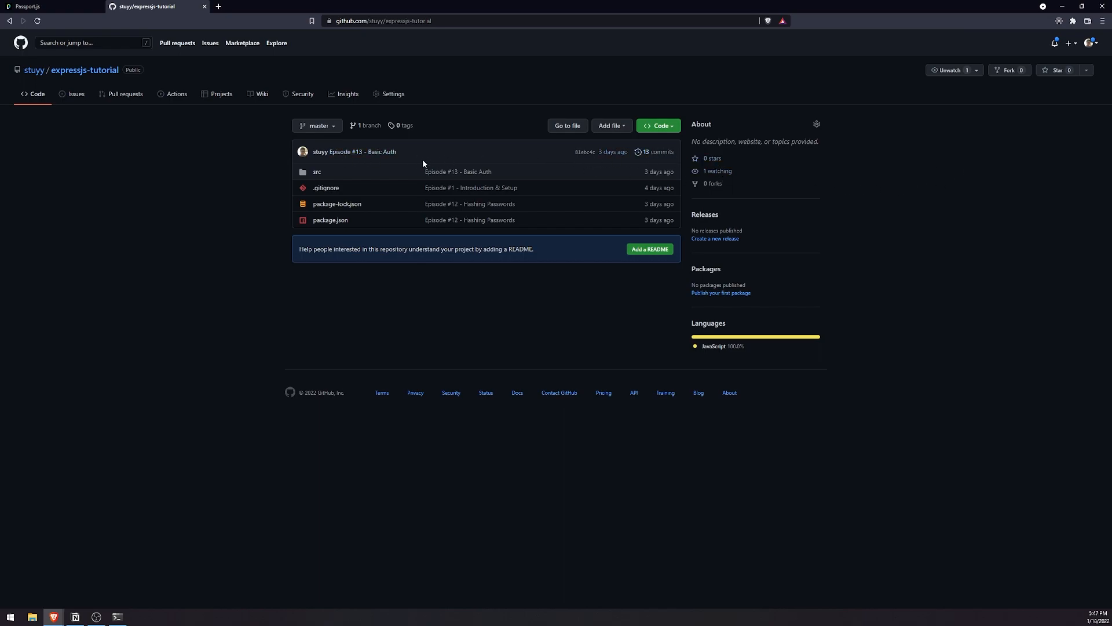
{"action": "mouse_move", "coordinate": [424, 157]}
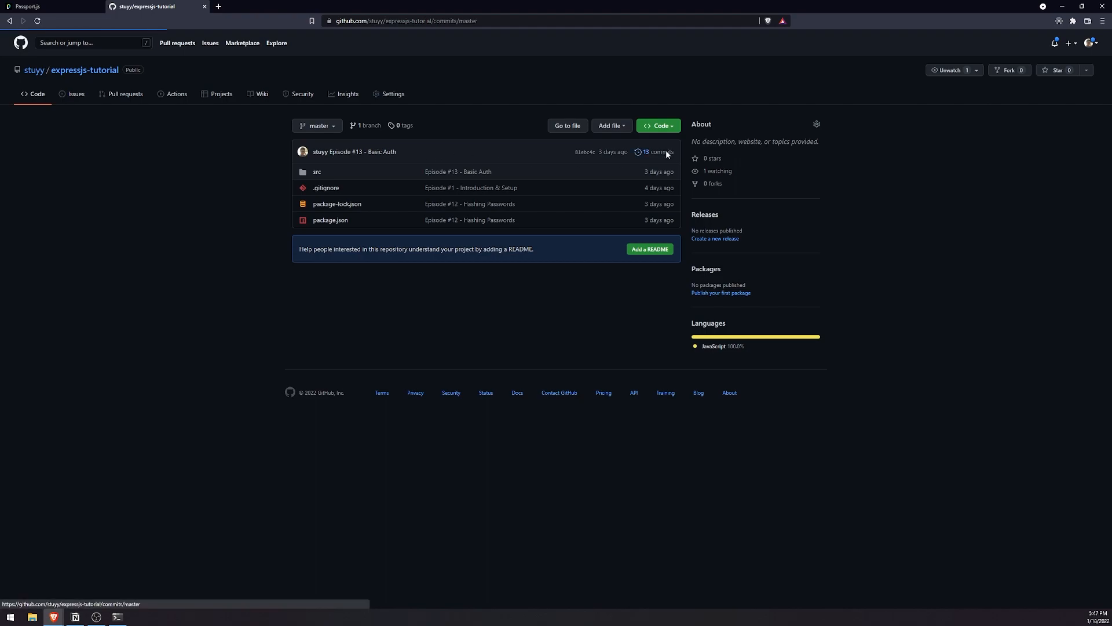
Bring up the terminal running the dev server and split a second PowerShell pane beside it
{"action": "left_click", "coordinate": [656, 152]}
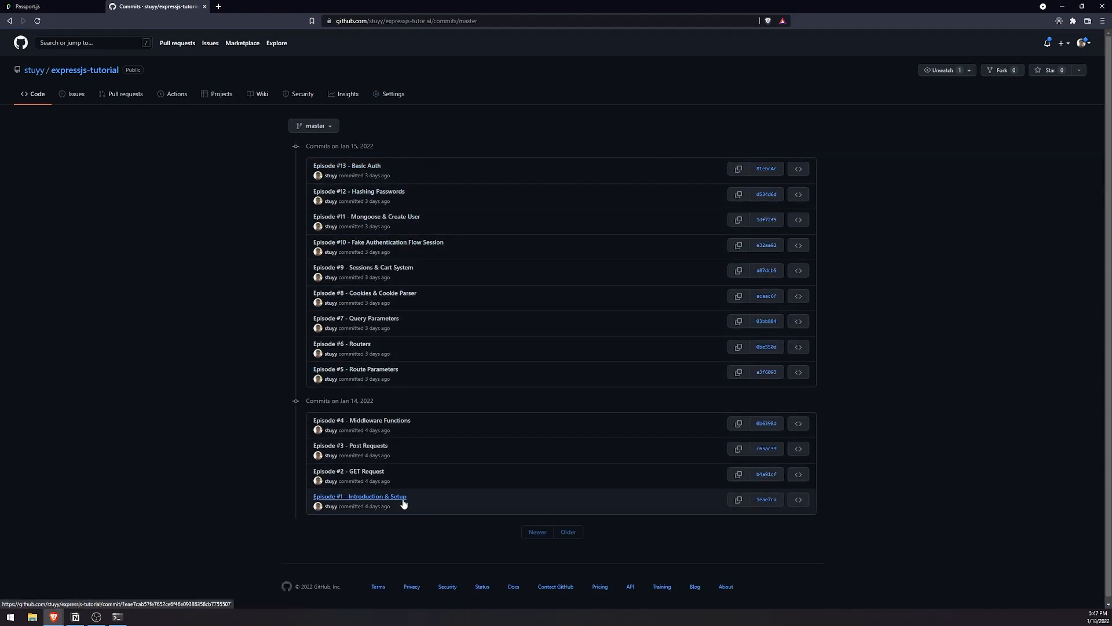
{"action": "mouse_move", "coordinate": [347, 166]}
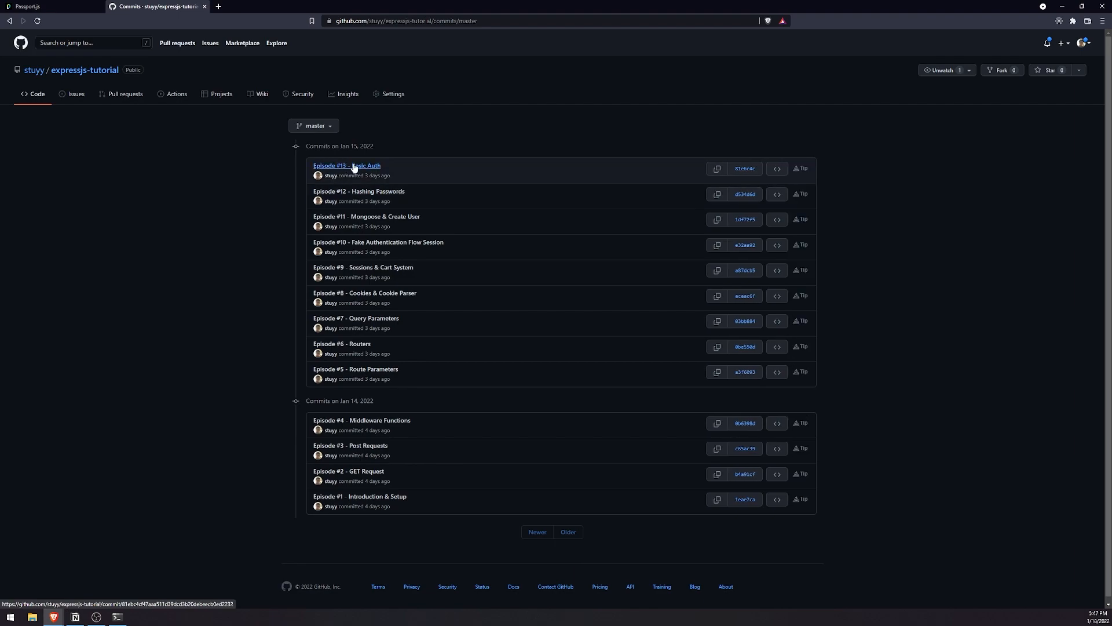
{"action": "mouse_move", "coordinate": [675, 183]}
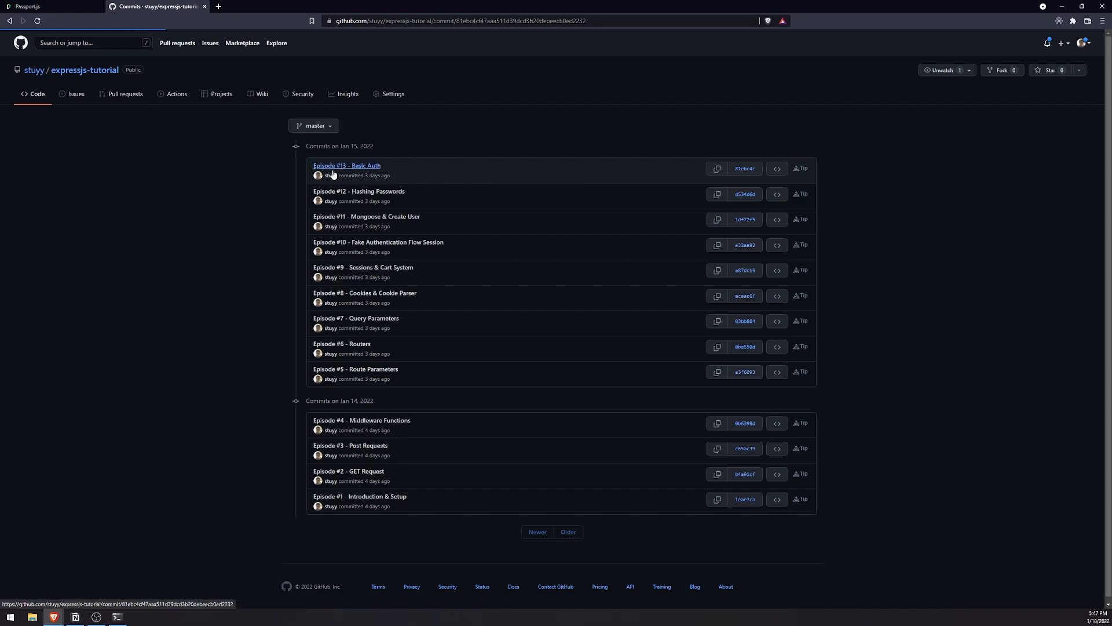
{"action": "left_click", "coordinate": [347, 166]}
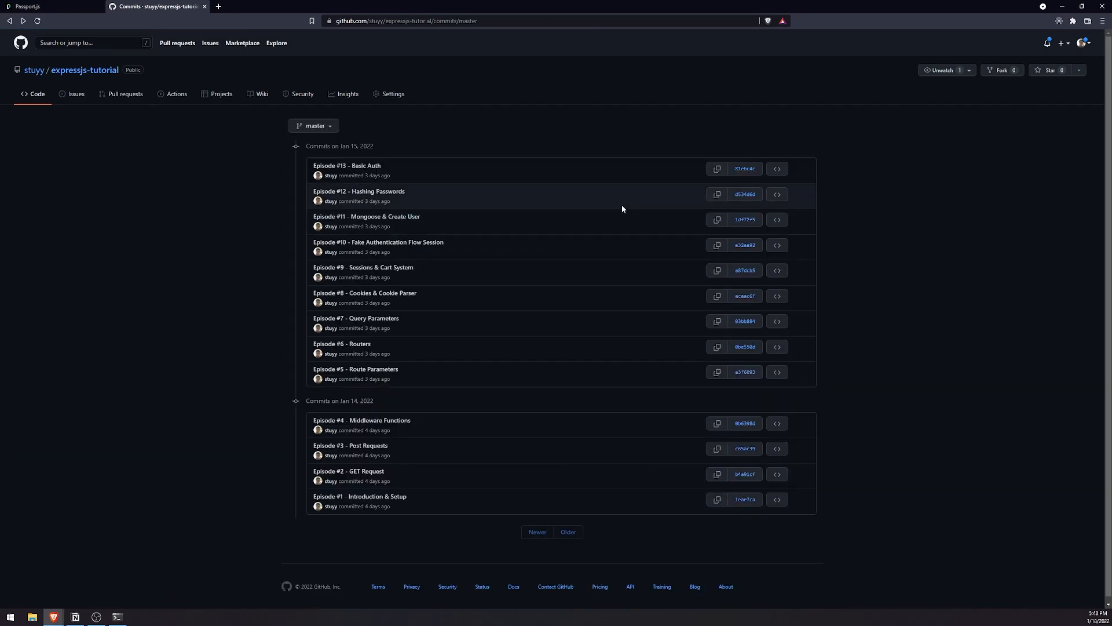
{"action": "mouse_move", "coordinate": [364, 159]}
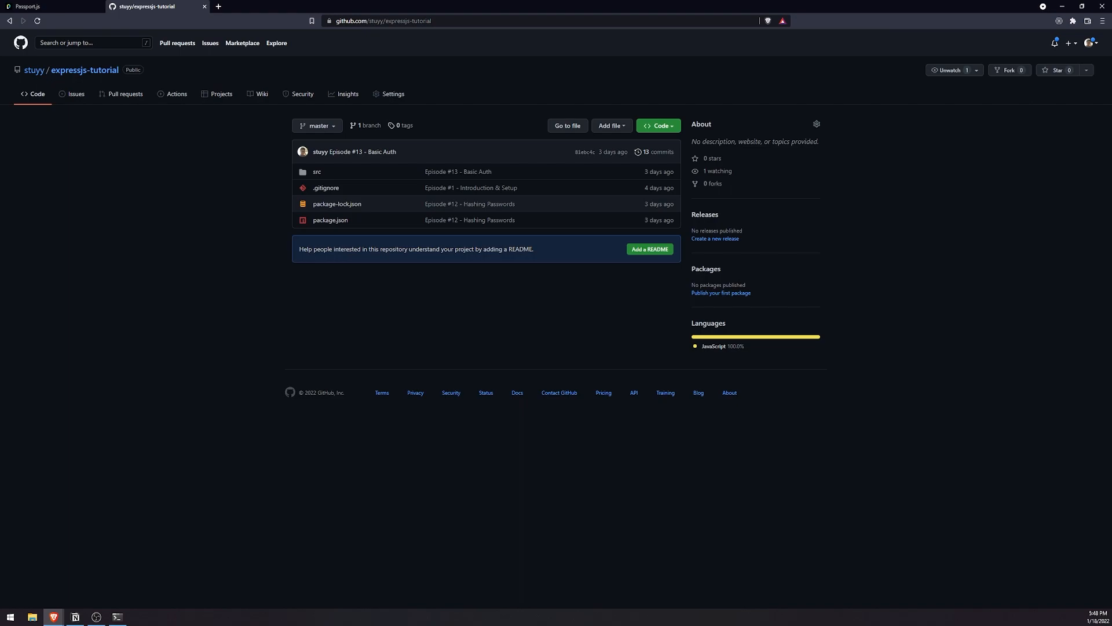
{"action": "left_click", "coordinate": [139, 616]}
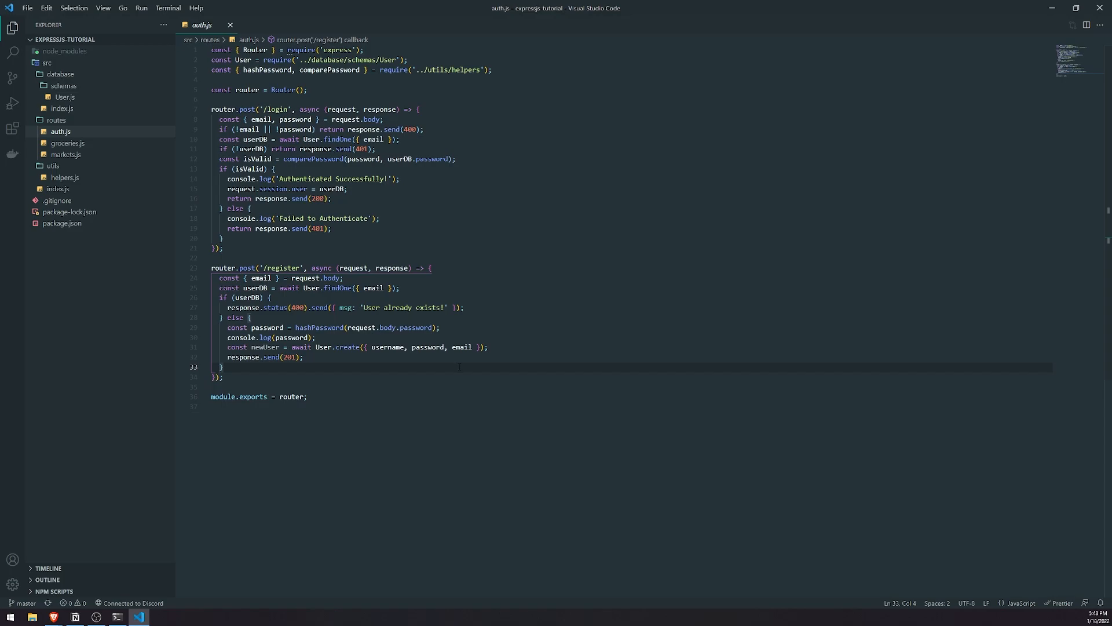
{"action": "mouse_move", "coordinate": [183, 573]}
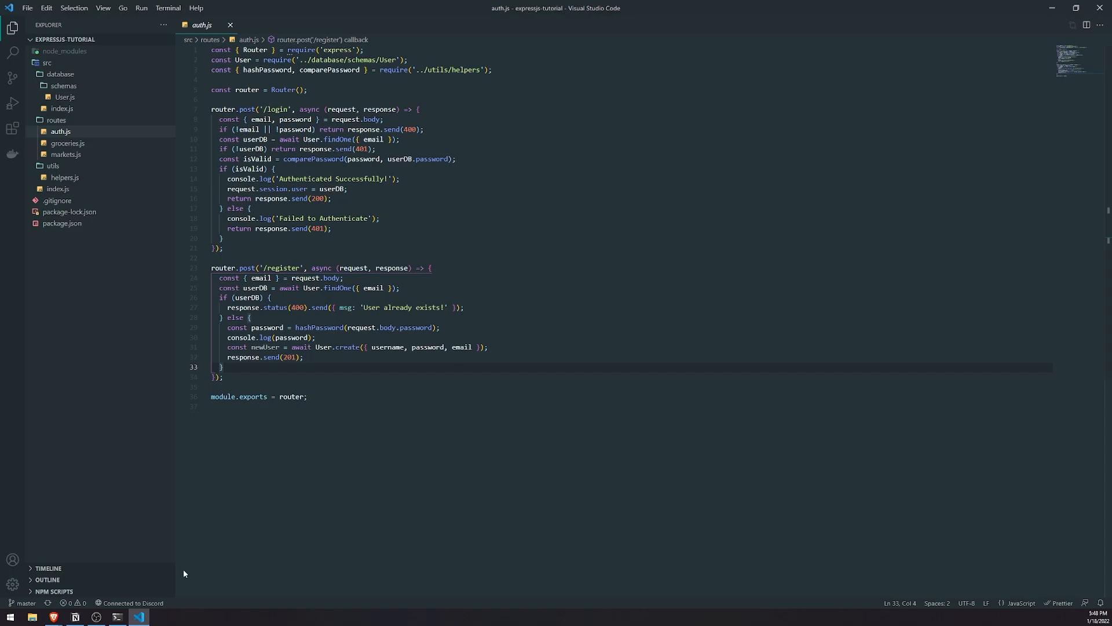
{"action": "left_click", "coordinate": [117, 615]}
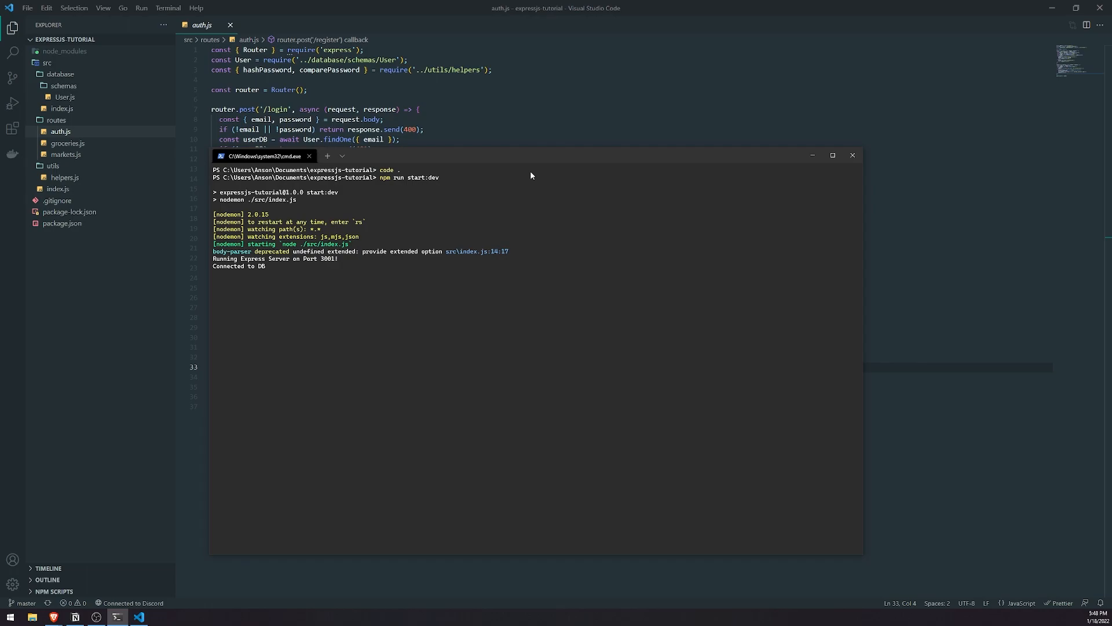
{"action": "mouse_move", "coordinate": [297, 229]}
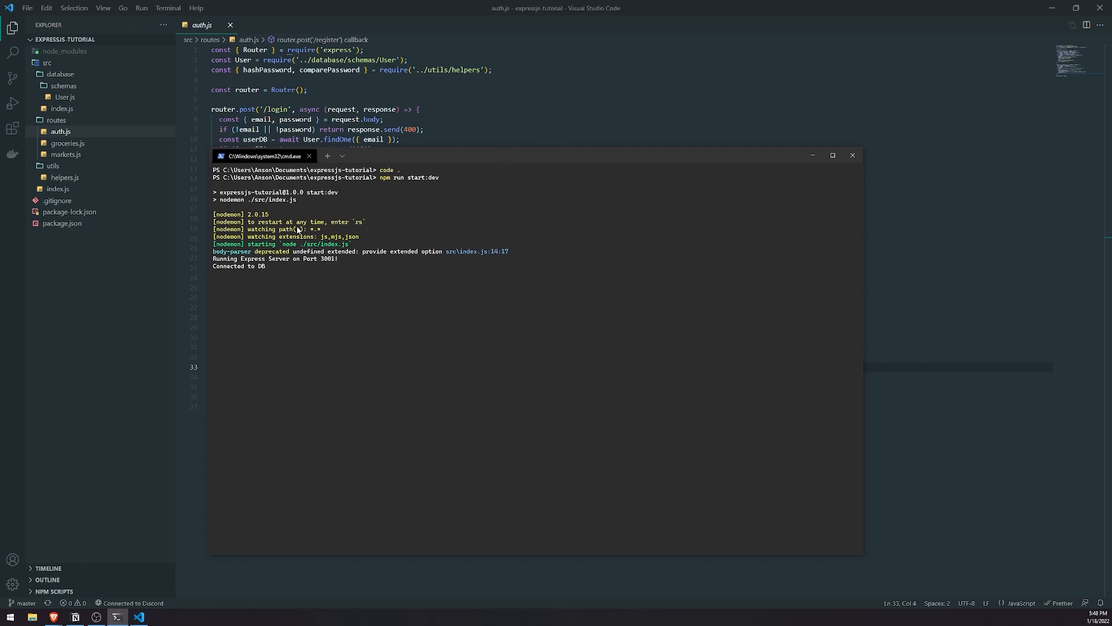
{"action": "left_click", "coordinate": [327, 156]}
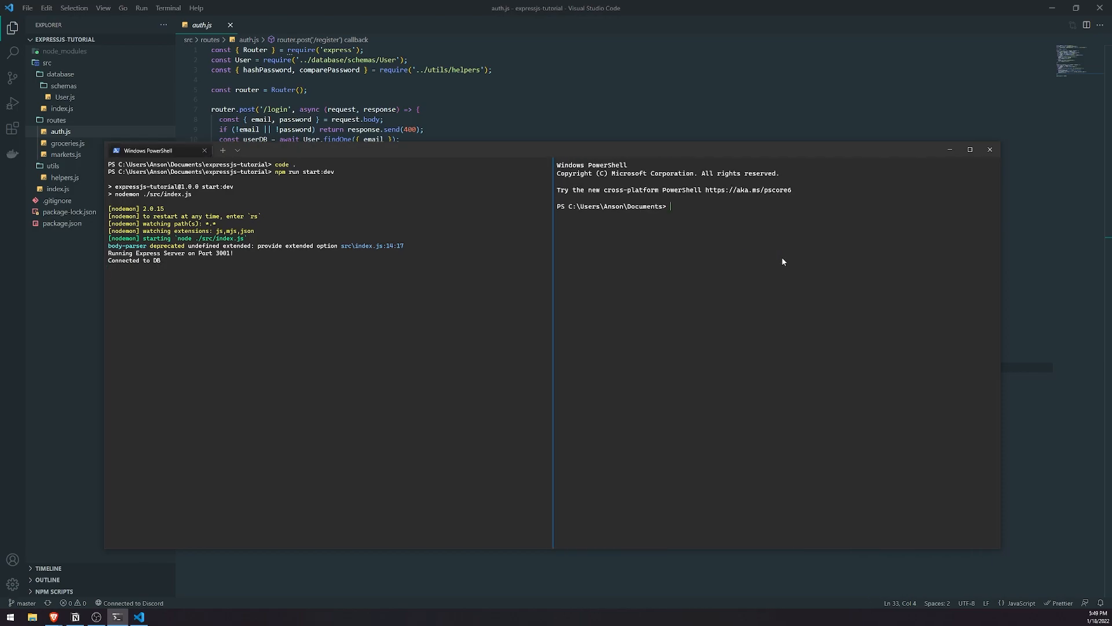
Run 'npm i passport passport-local' in the expressjs-tutorial folder, then return to VS Code
{"action": "type", "text": "cd .\\expressjs-tutorial\\"}
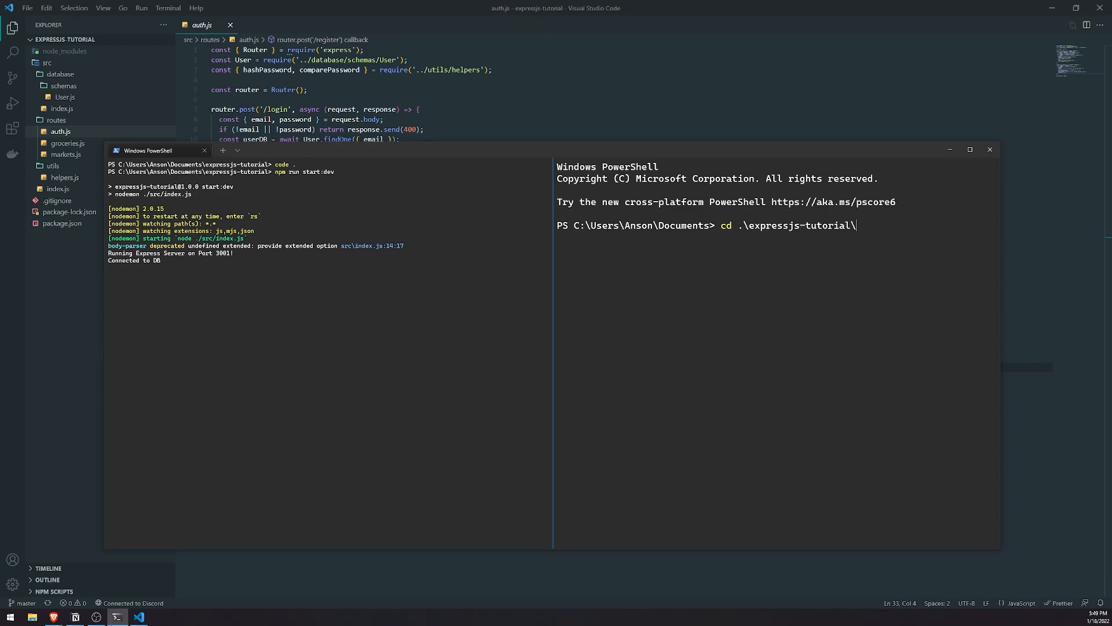
{"action": "type", "text": "npm i"}
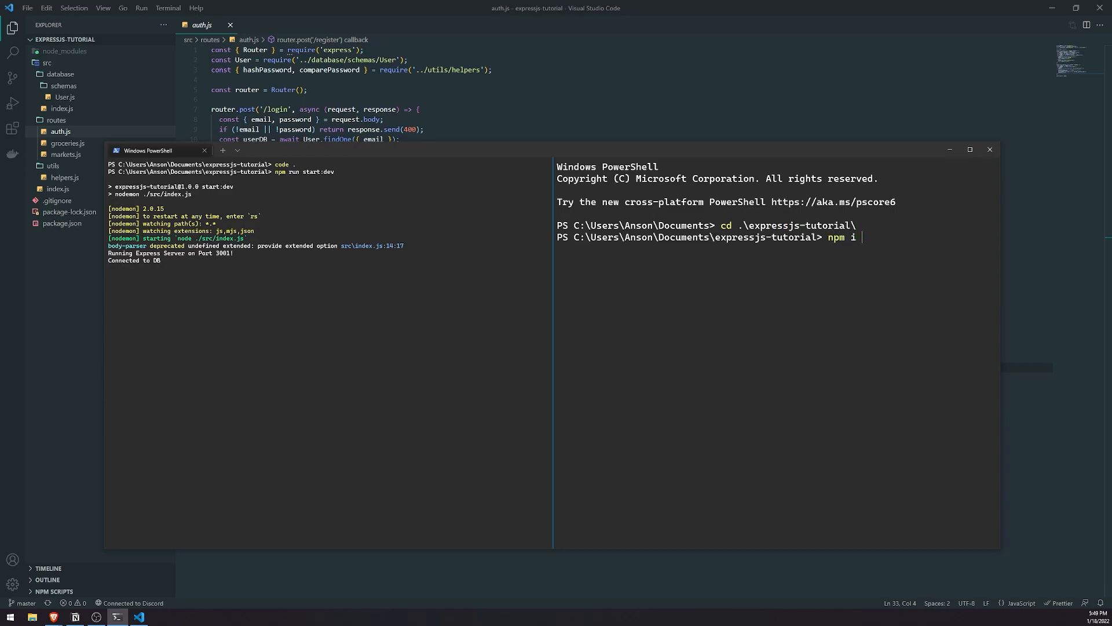
{"action": "type", "text": "passport"}
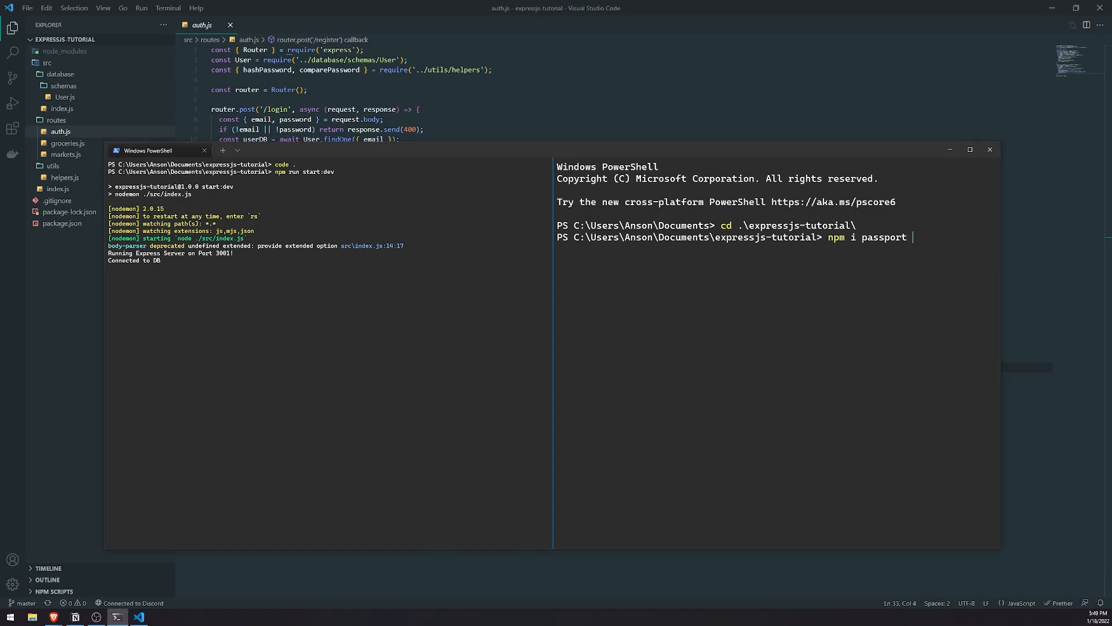
{"action": "type", "text": "passport-loc"}
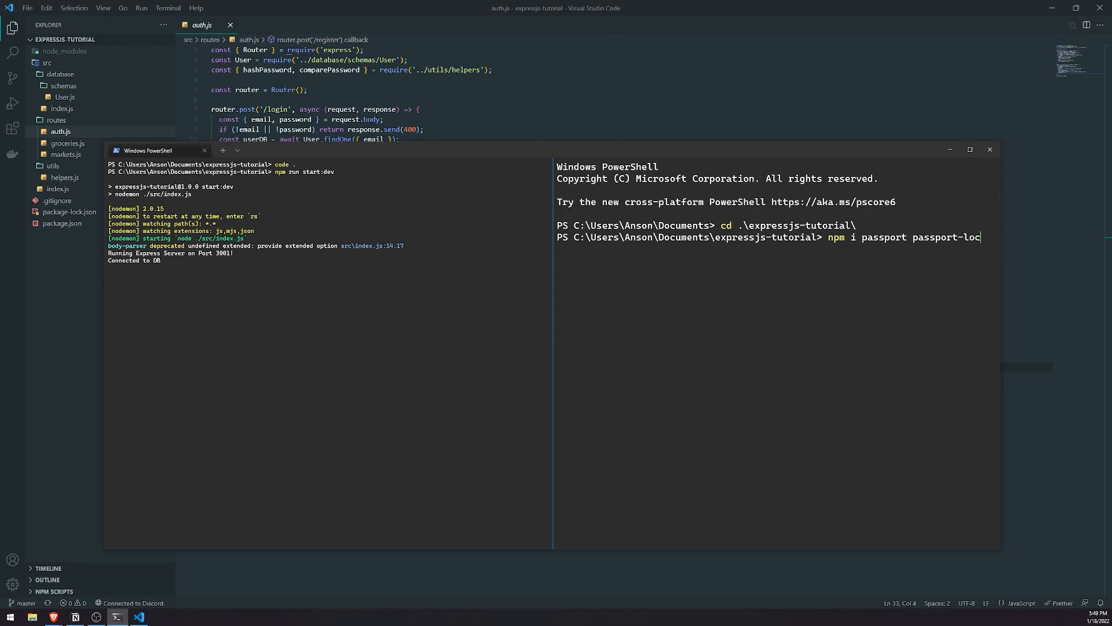
{"action": "type", "text": "l"}
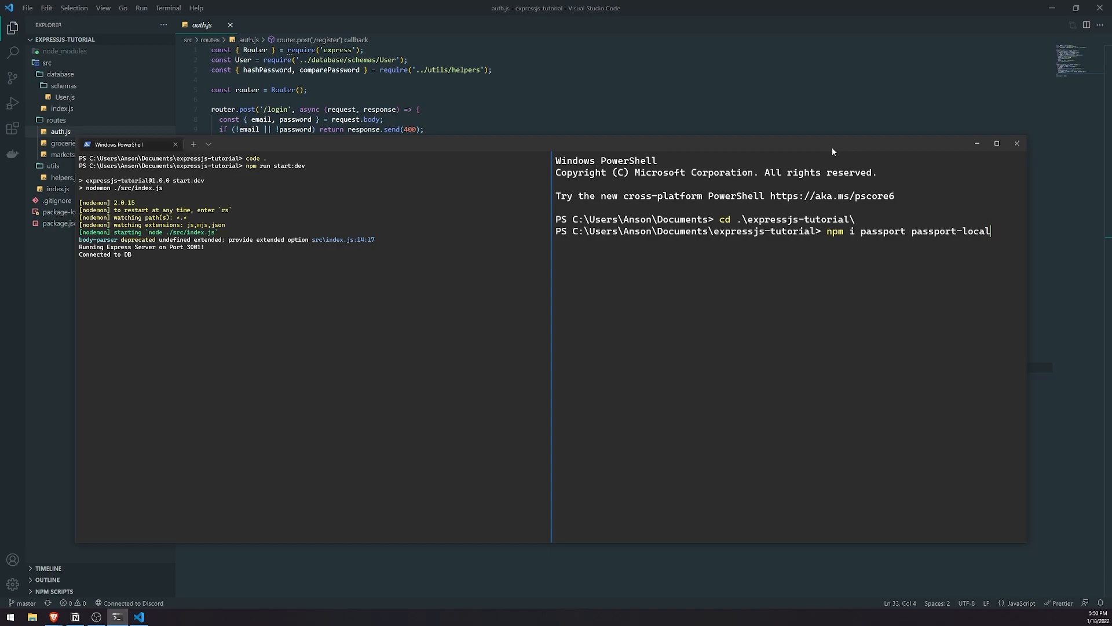
{"action": "key", "text": "Return"}
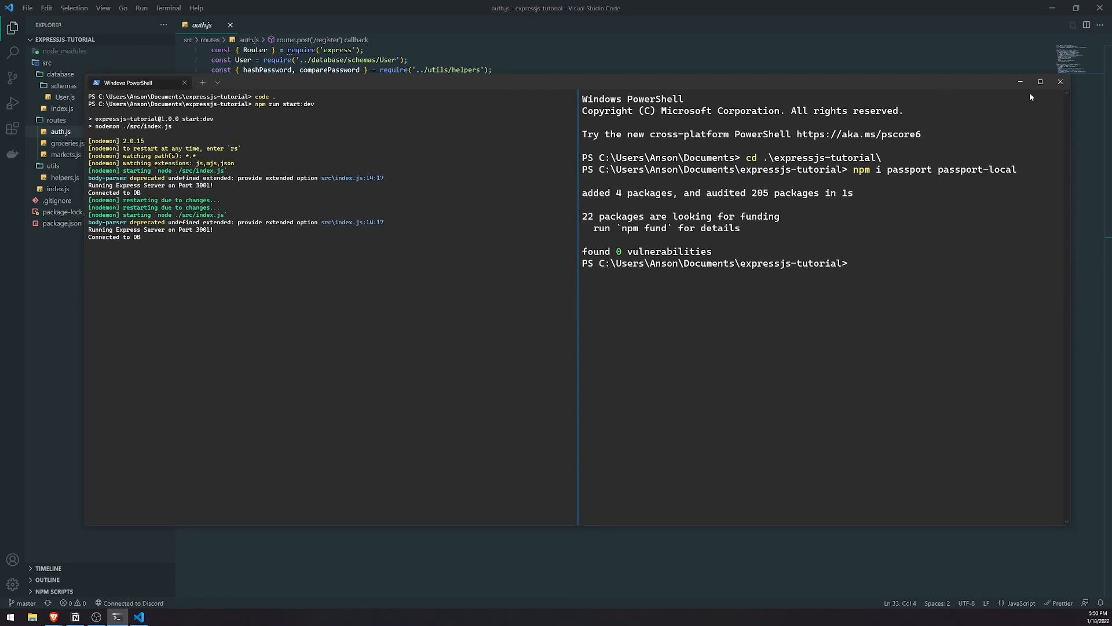
{"action": "left_click", "coordinate": [1061, 81]}
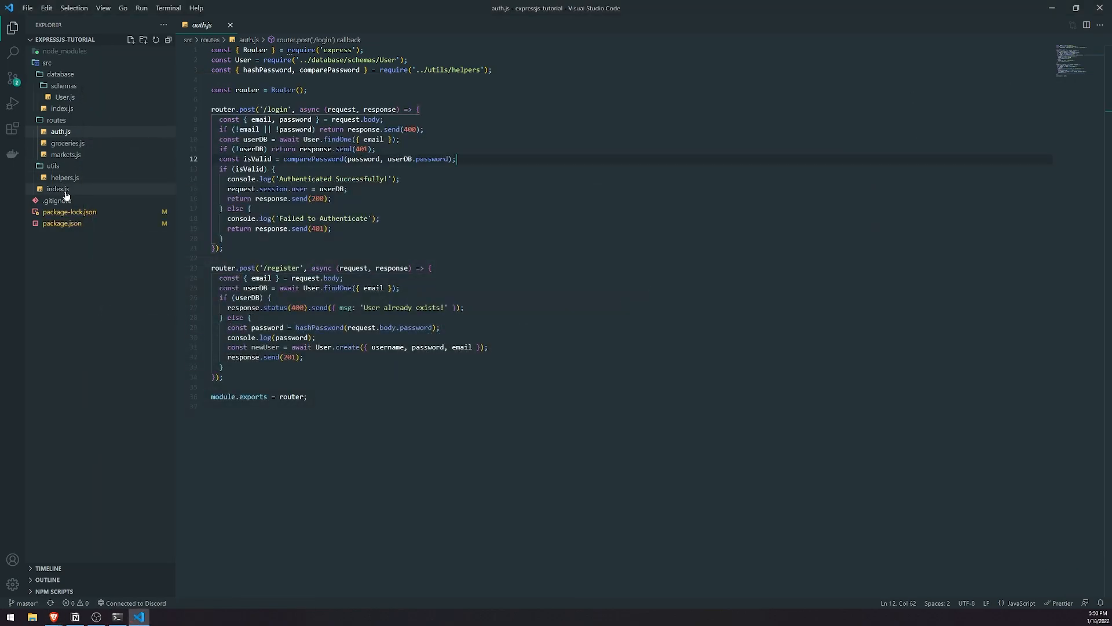
Add a 'const passport = require' line near the top of index.js
{"action": "left_click", "coordinate": [58, 189]}
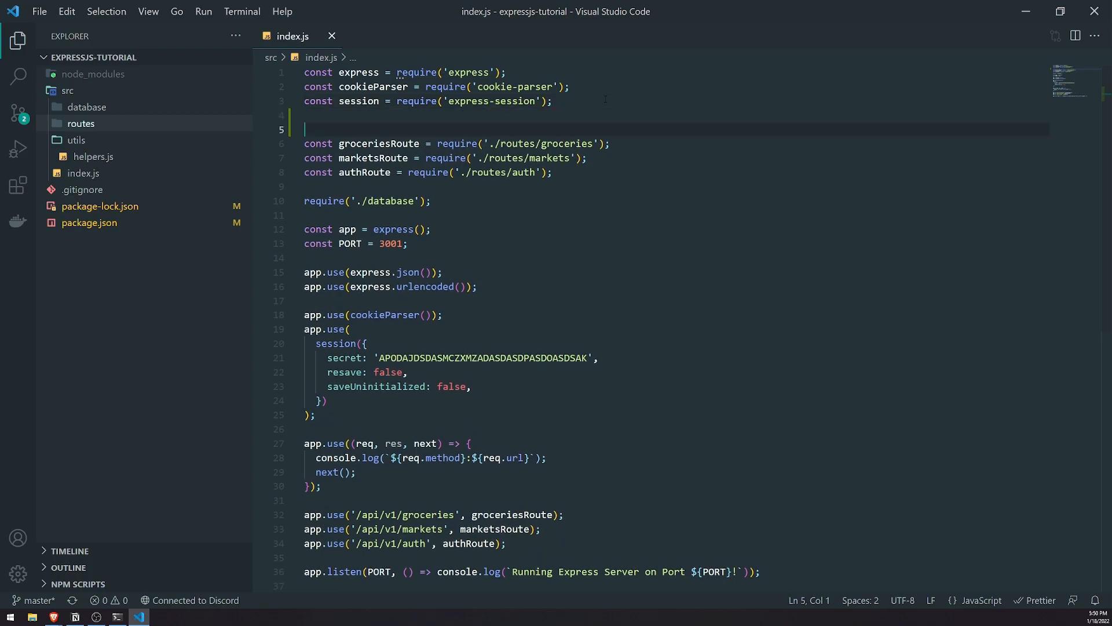
{"action": "type", "text": "//"}
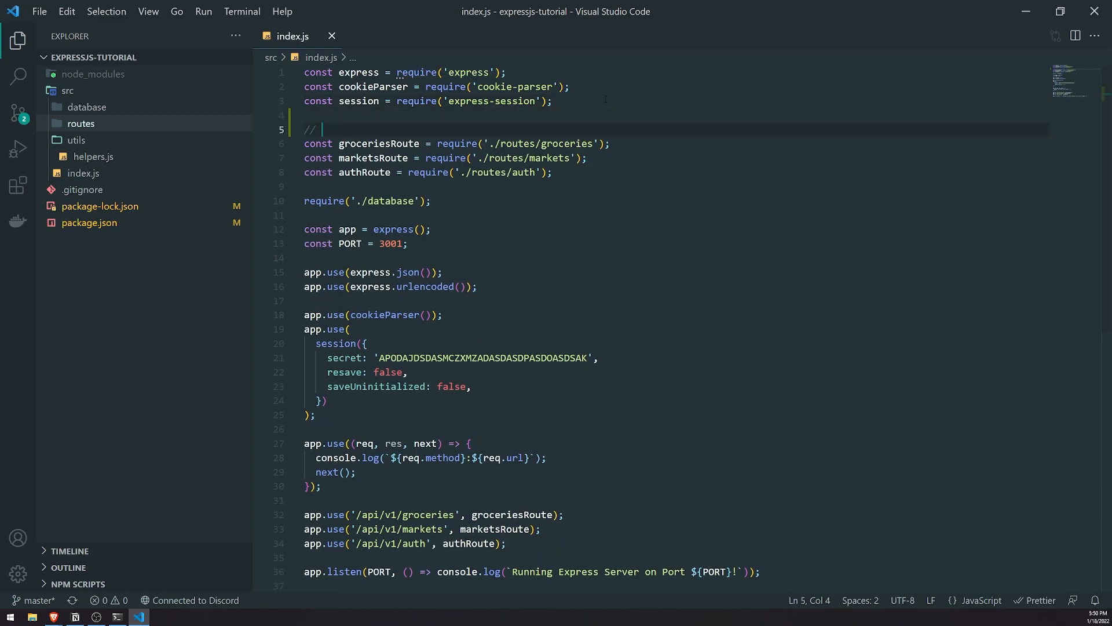
{"action": "type", "text": "Router"}
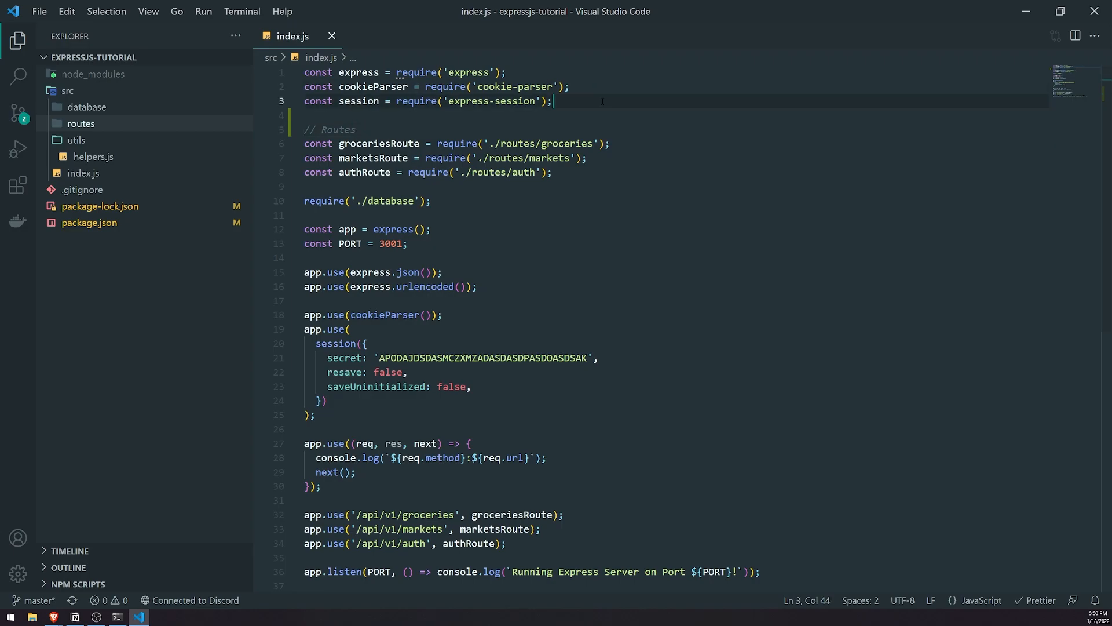
{"action": "type", "text": "cons"}
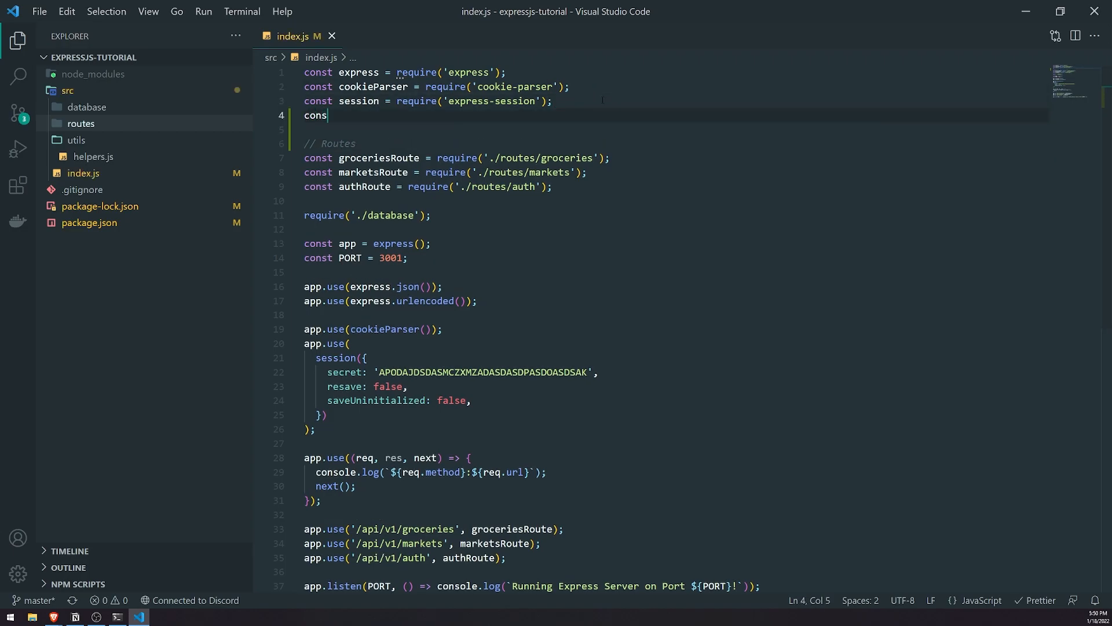
{"action": "type", "text": "passport = require('passport');"}
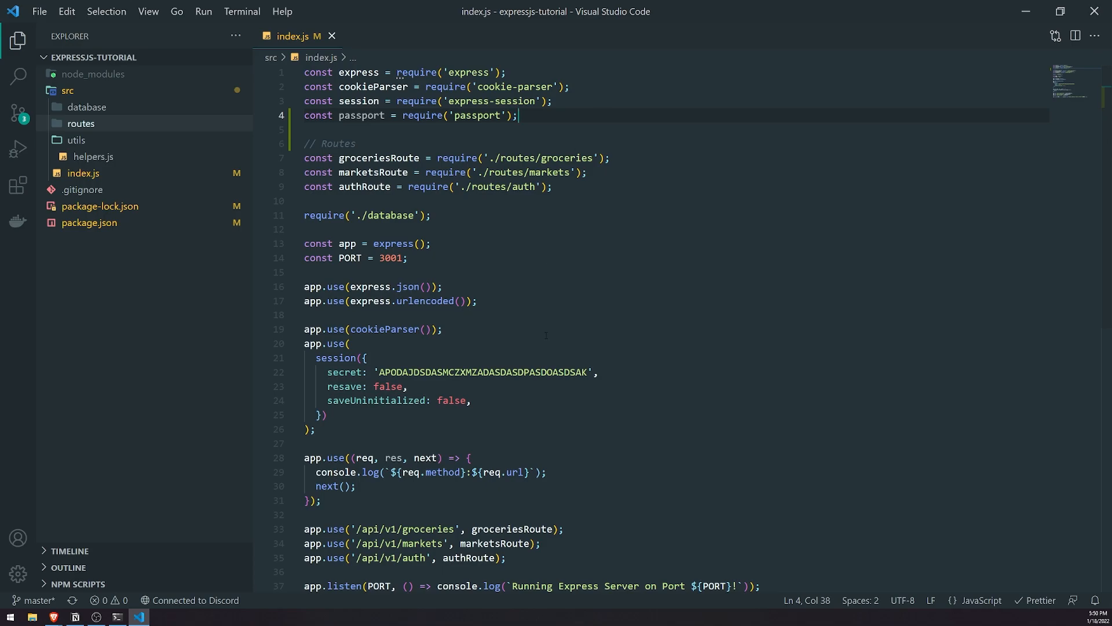
Insert blank lines after the logging middleware, ahead of the route registrations
{"action": "scroll", "scroll_direction": "down", "scroll_amount": 3}
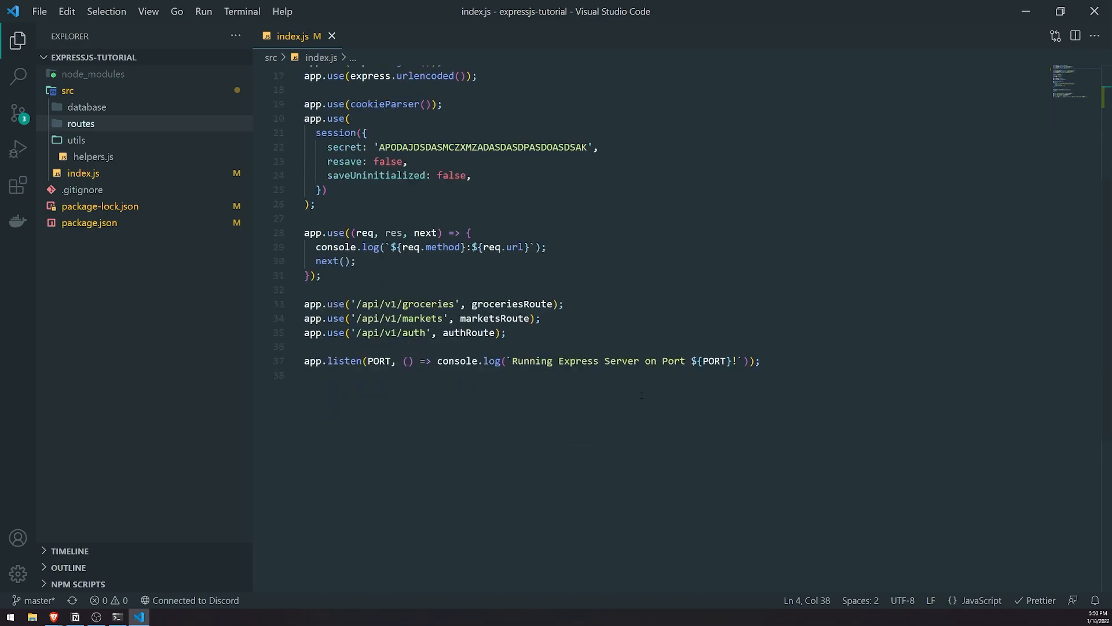
{"action": "left_click", "coordinate": [324, 275]}
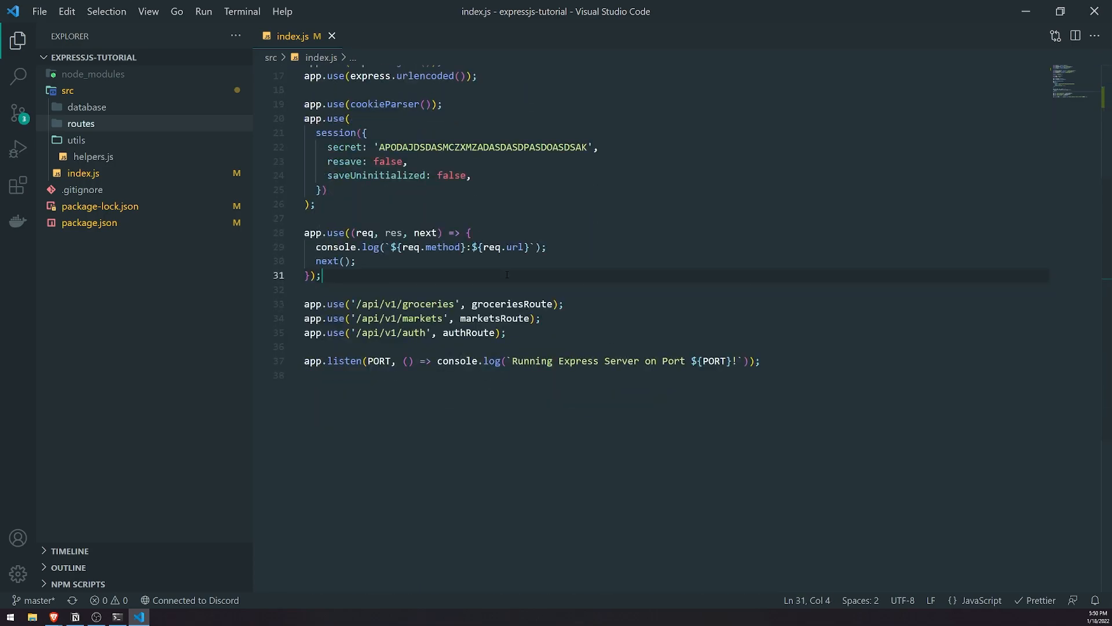
{"action": "scroll", "scroll_direction": "up", "scroll_amount": 3}
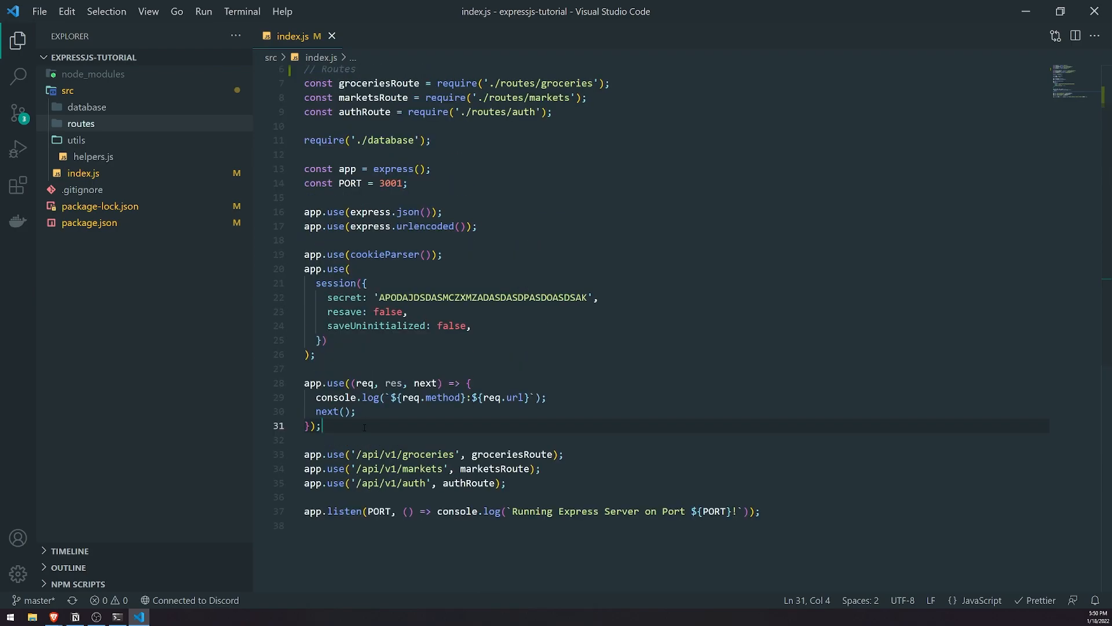
{"action": "key", "text": "Enter"}
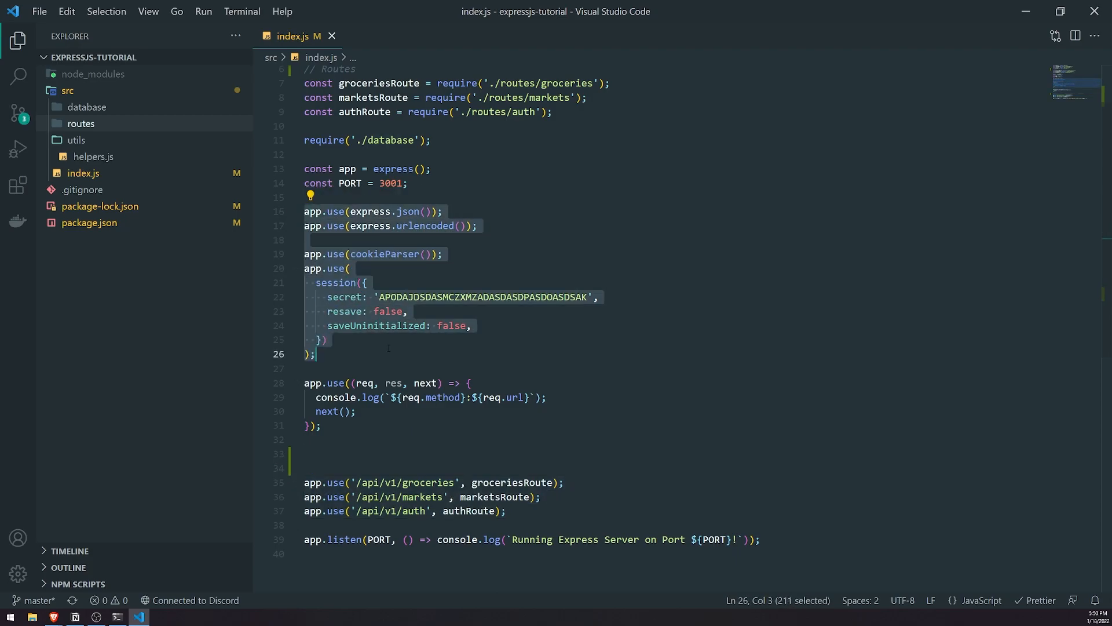
{"action": "left_click", "coordinate": [380, 354]}
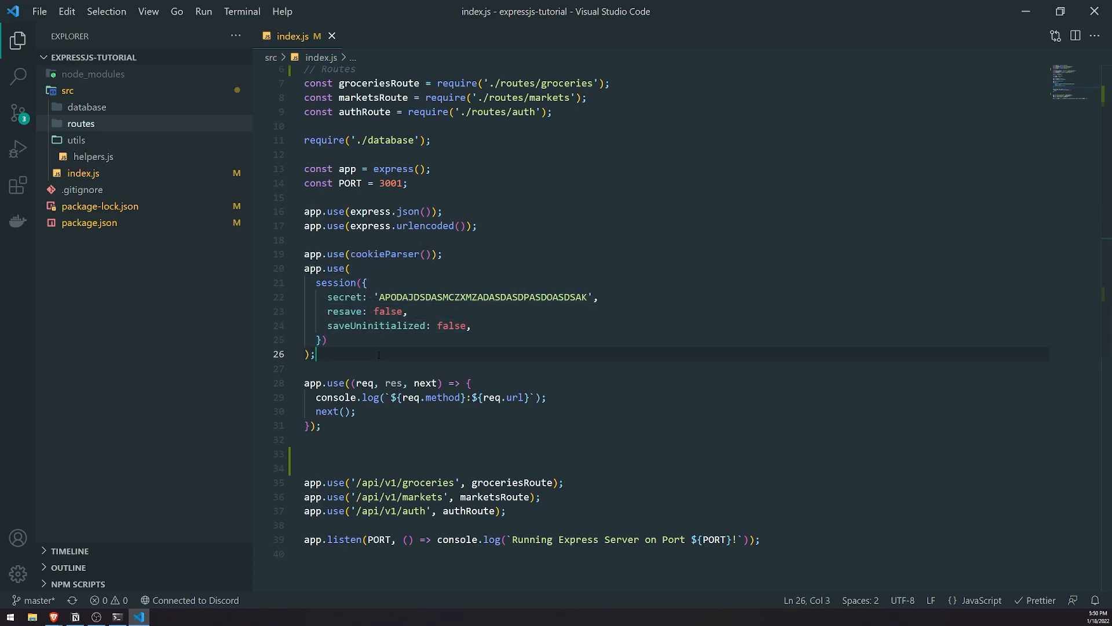
{"action": "left_click", "coordinate": [336, 453]}
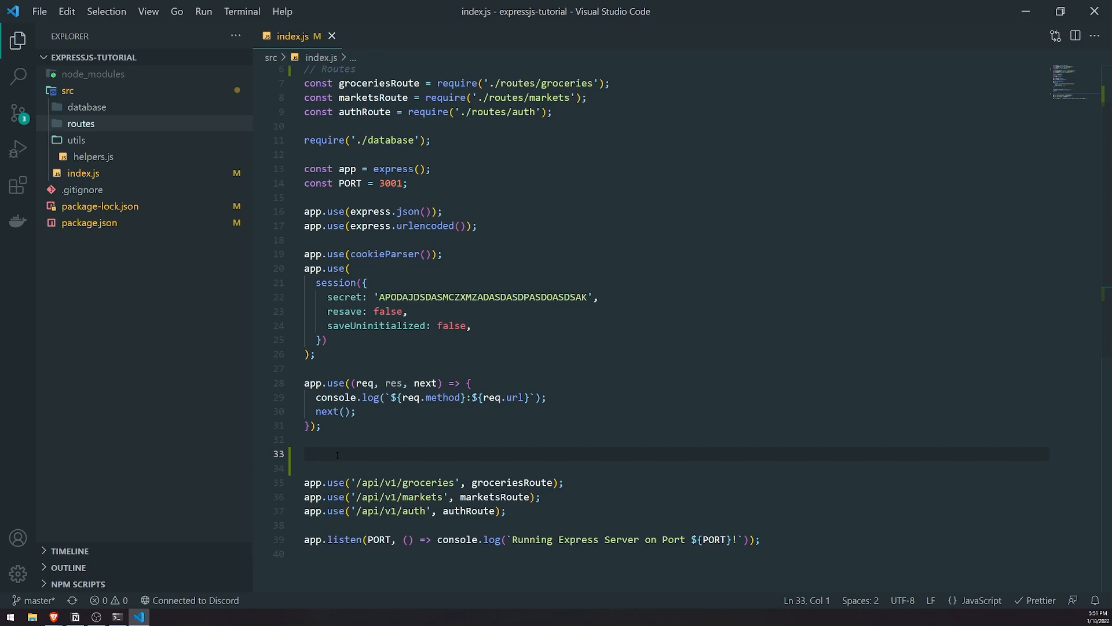
Write app.use(passport.initialize()); and app.use(passport.session()); before the routes
{"action": "type", "text": "app.use"}
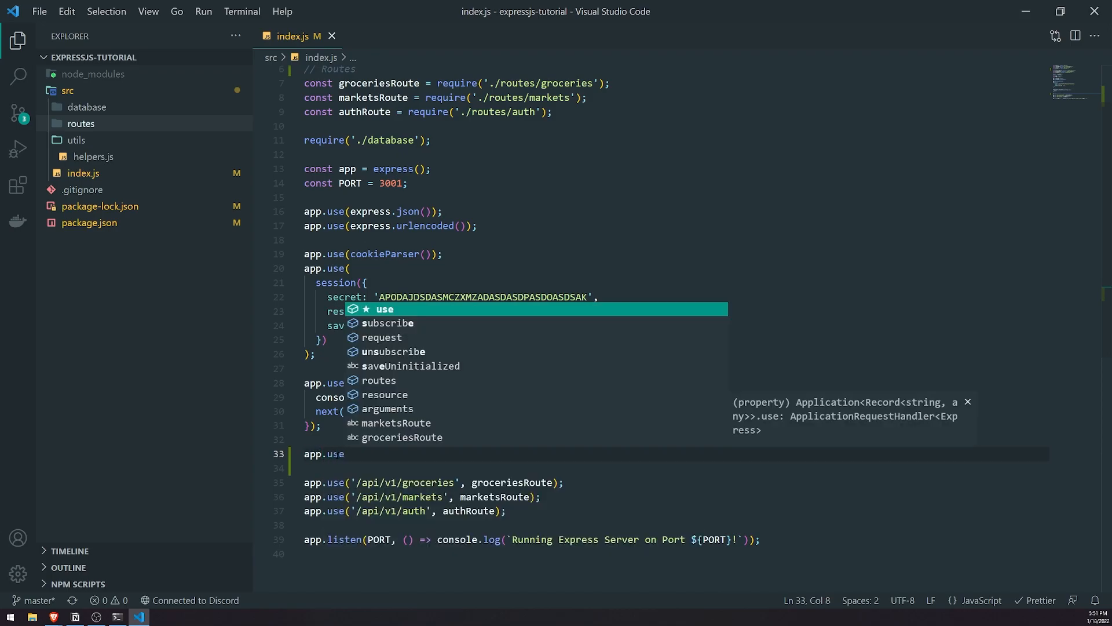
{"action": "type", "text": "(passport.initialize("}
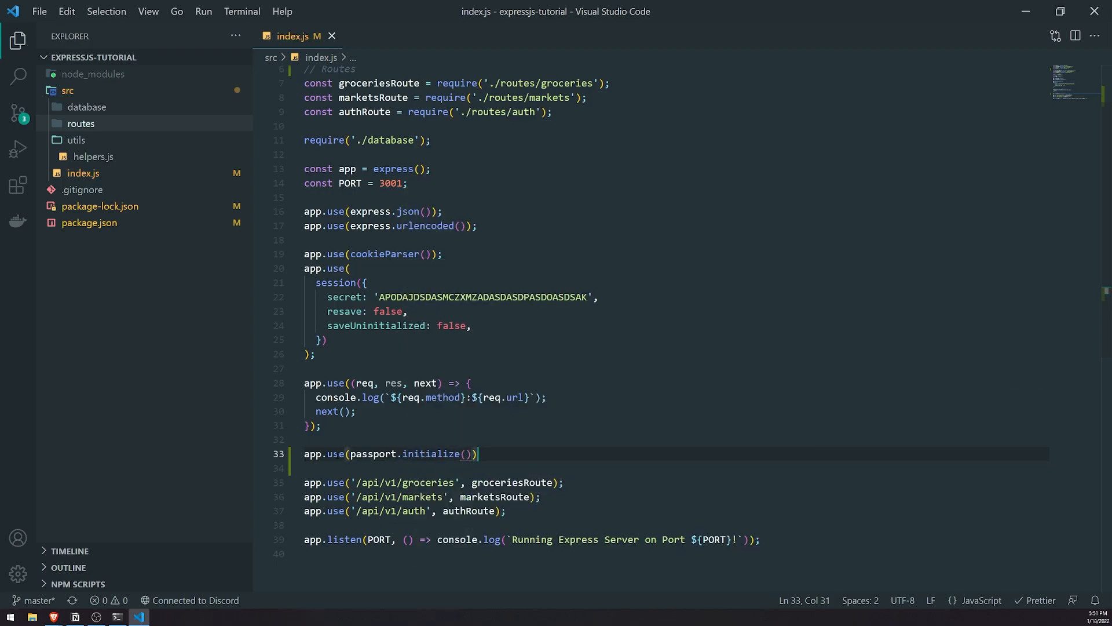
{"action": "type", "text": ";"}
{"action": "left_click", "coordinate": [672, 468]}
{"action": "type", "text": "app.use(passport.session());"}
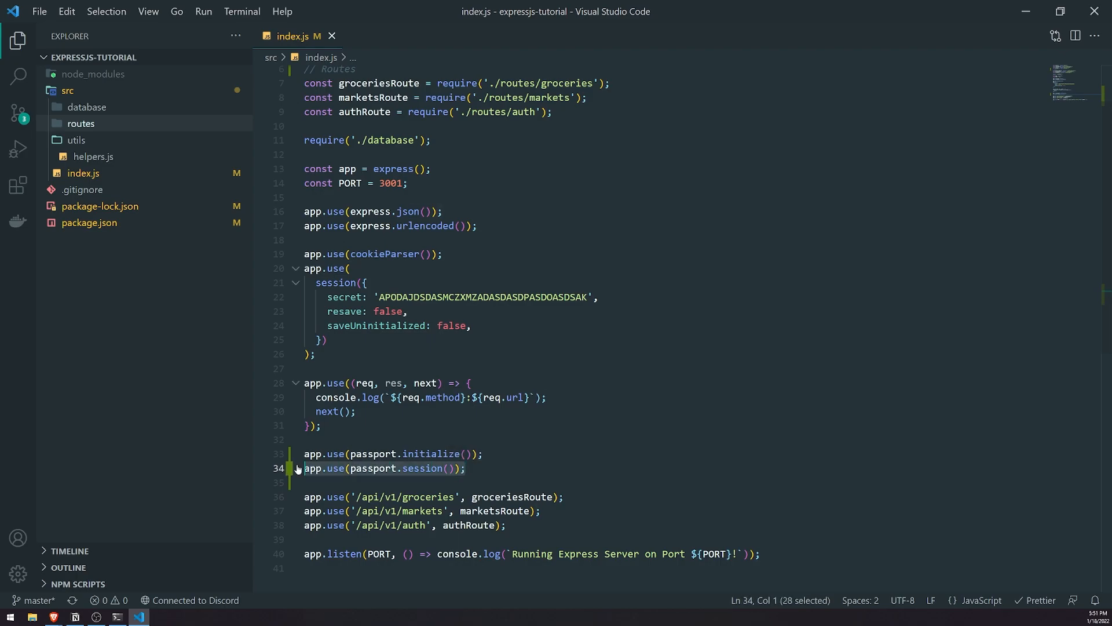
{"action": "left_click", "coordinate": [356, 411]}
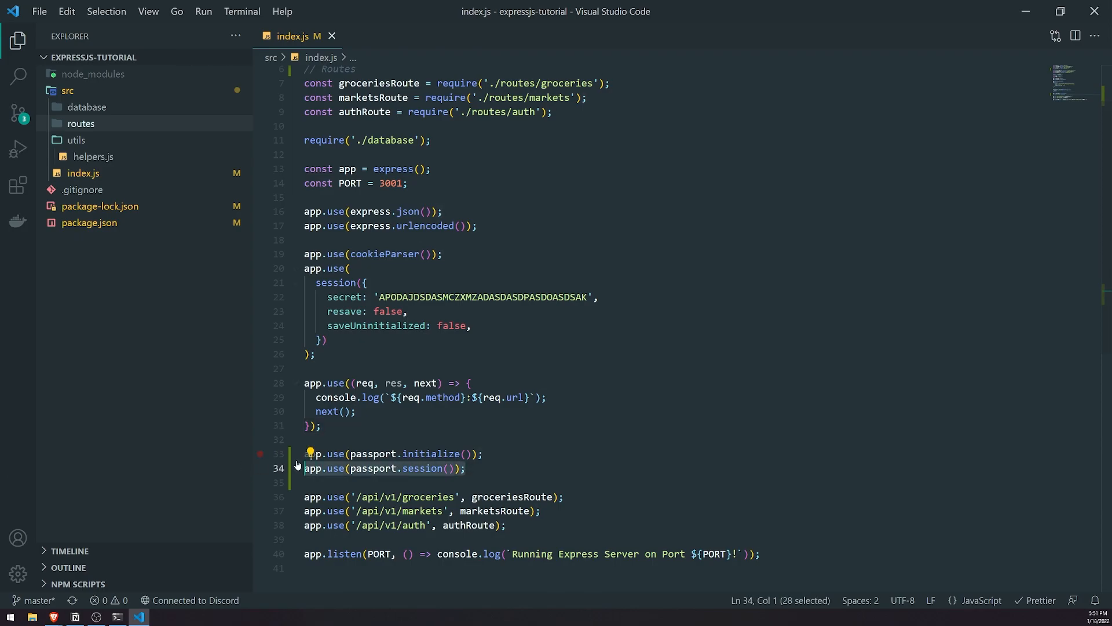
{"action": "left_click", "coordinate": [482, 415]}
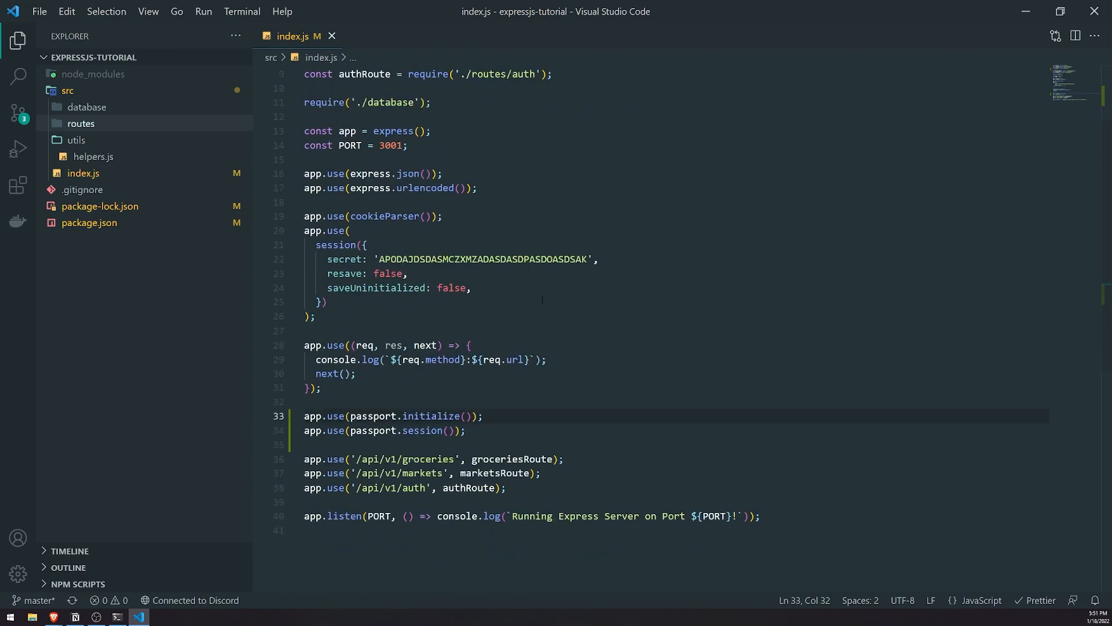
Check the passport require at the top, then expand the routes folder to reach auth.js
{"action": "scroll", "scroll_direction": "up", "scroll_amount": 3}
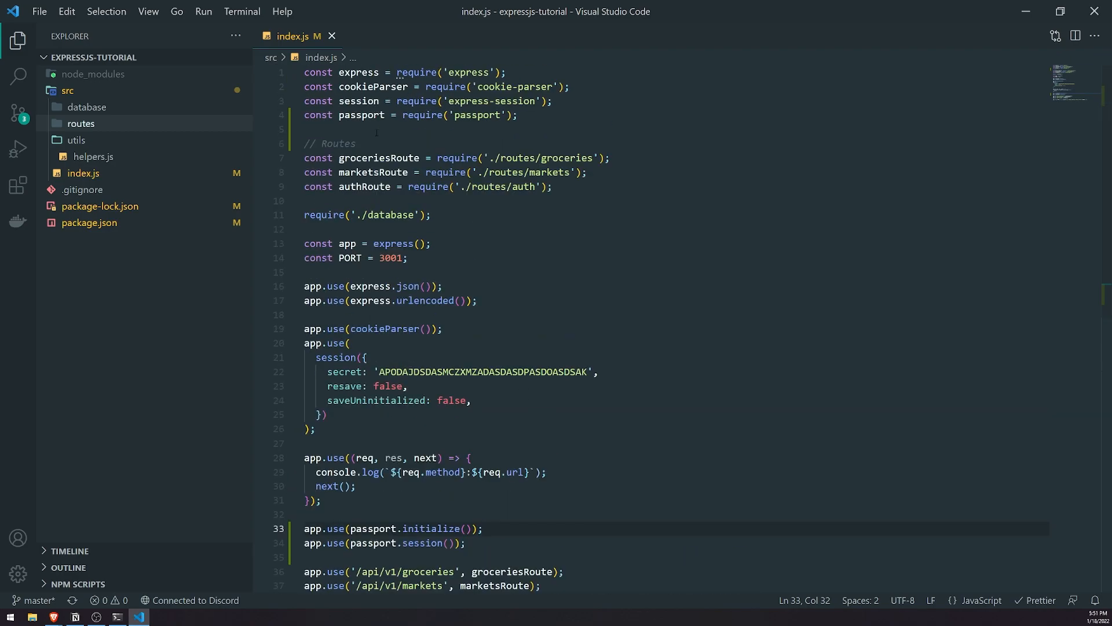
{"action": "scroll", "scroll_direction": "down", "scroll_amount": 3}
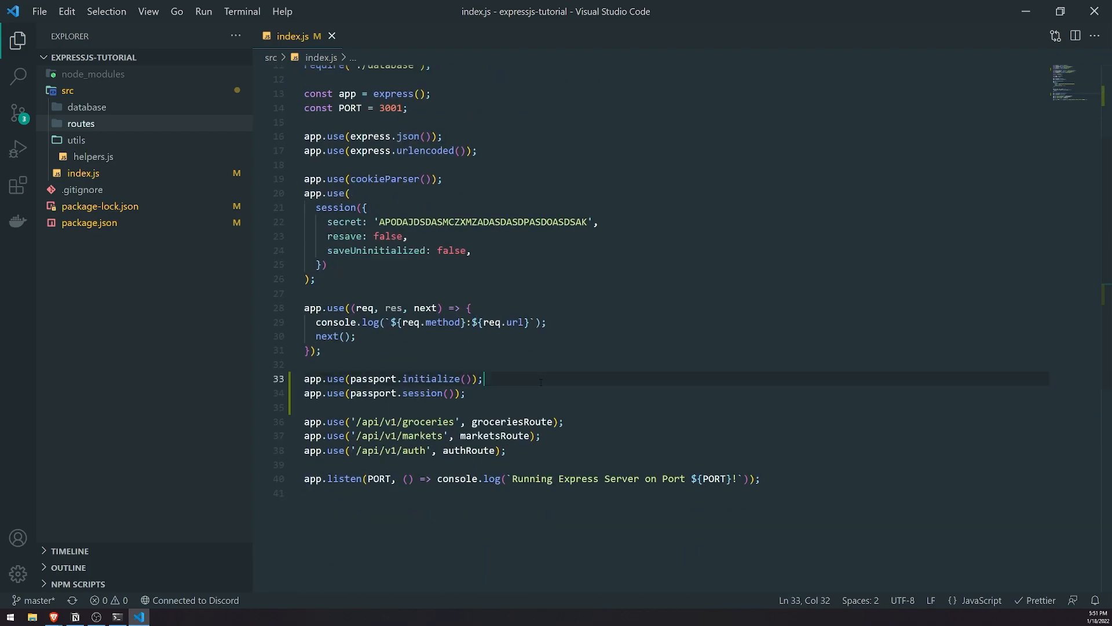
{"action": "scroll", "scroll_direction": "up", "scroll_amount": 3}
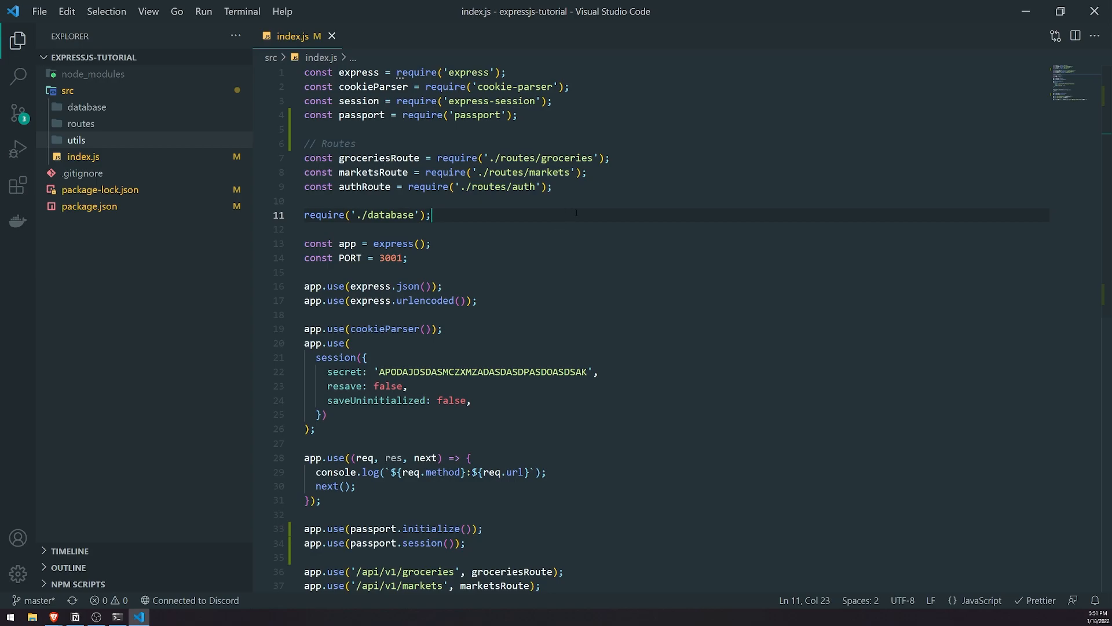
{"action": "mouse_move", "coordinate": [171, 124]}
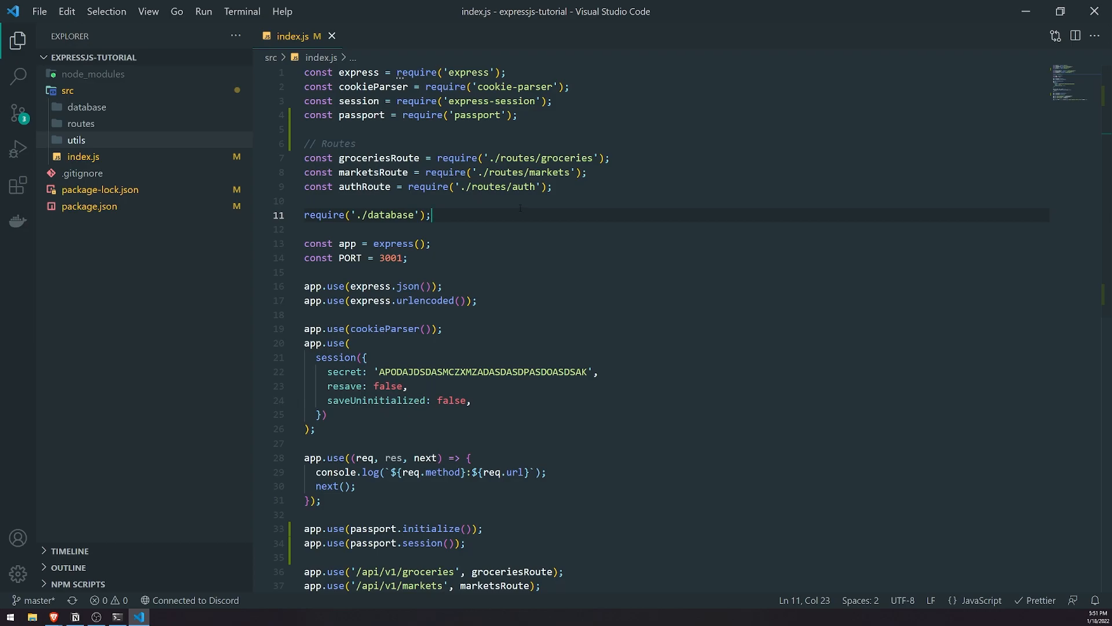
{"action": "mouse_move", "coordinate": [547, 213]}
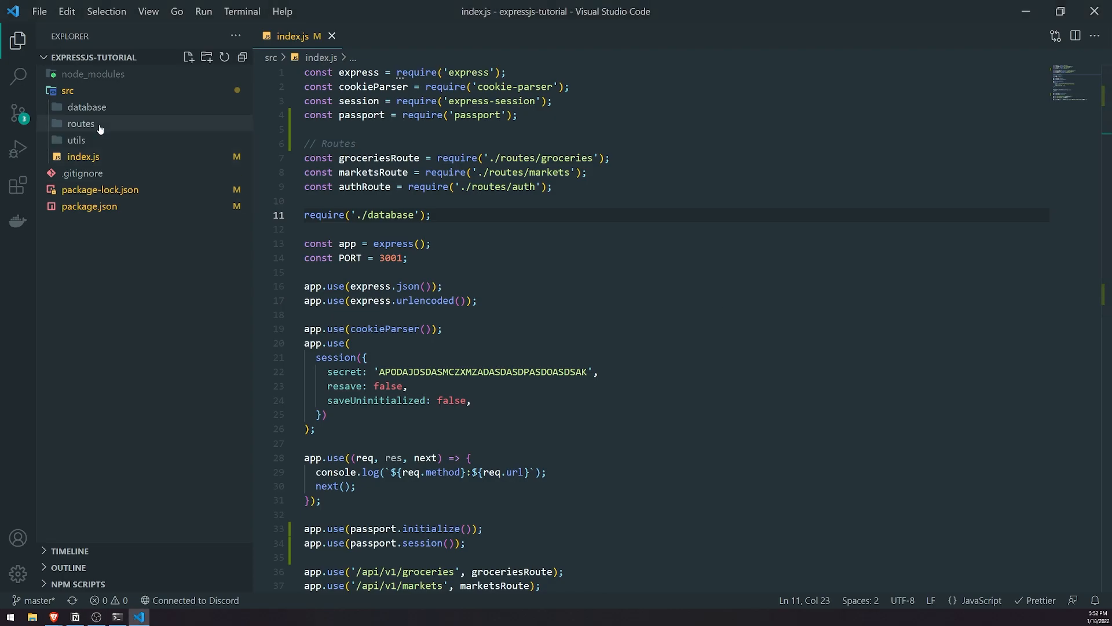
{"action": "left_click", "coordinate": [80, 123]}
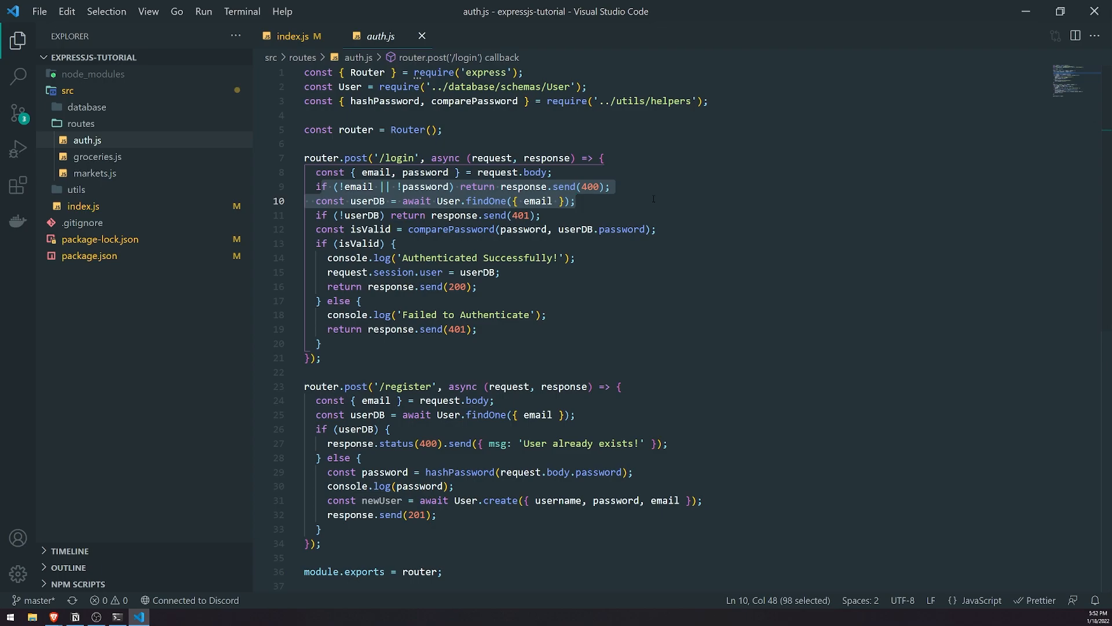
Review the /login handler: user check, password comparison, session user assignment and success log
{"action": "left_click", "coordinate": [627, 204]}
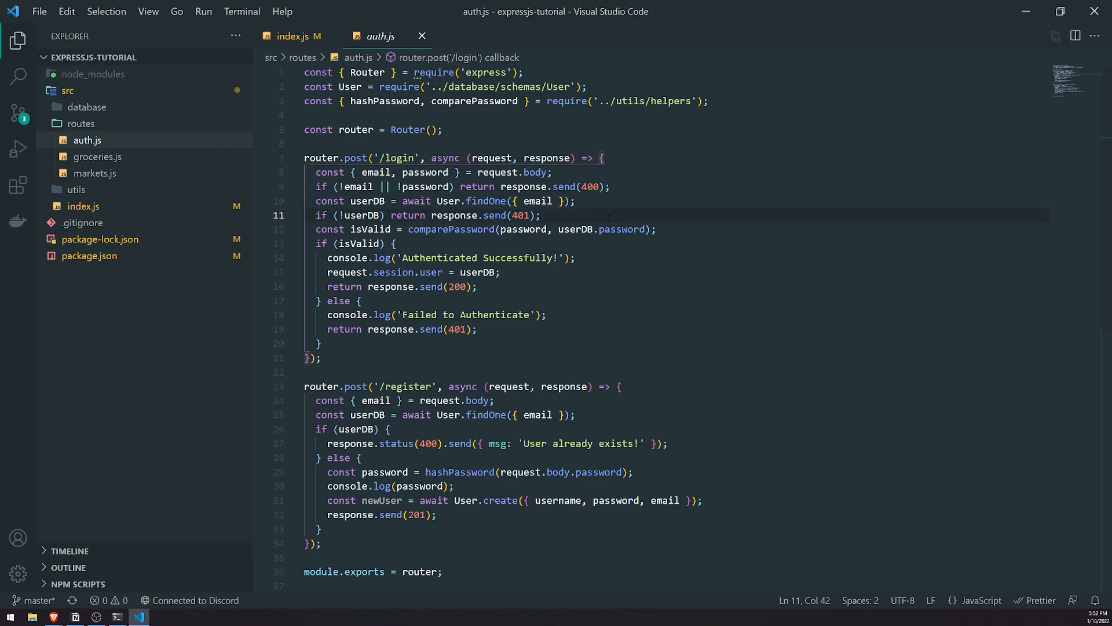
{"action": "mouse_move", "coordinate": [450, 229]}
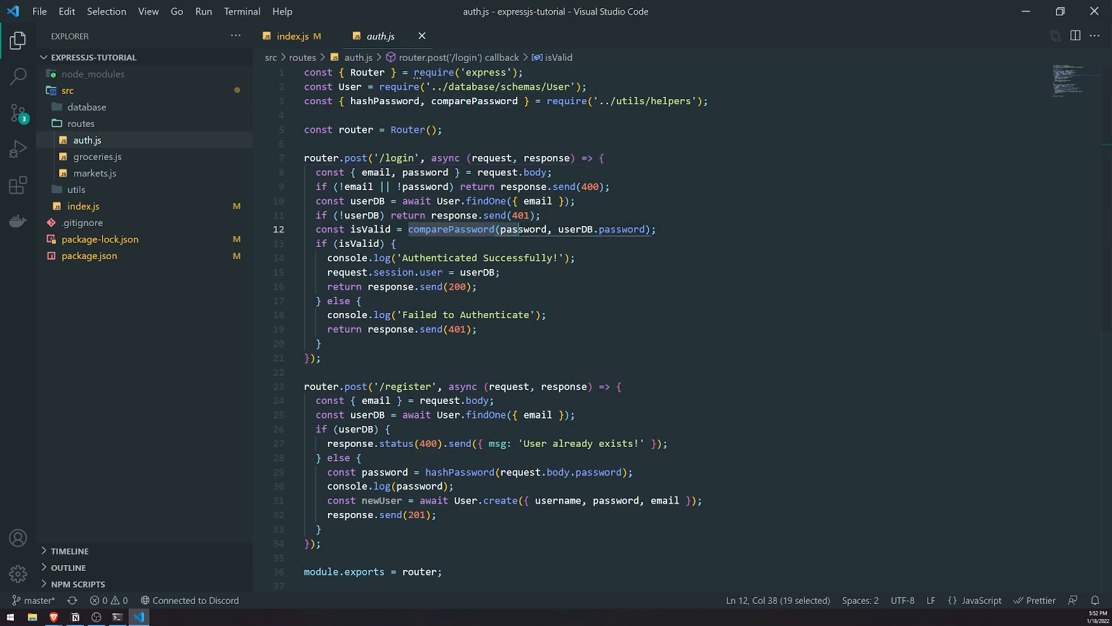
{"action": "left_click", "coordinate": [698, 229]}
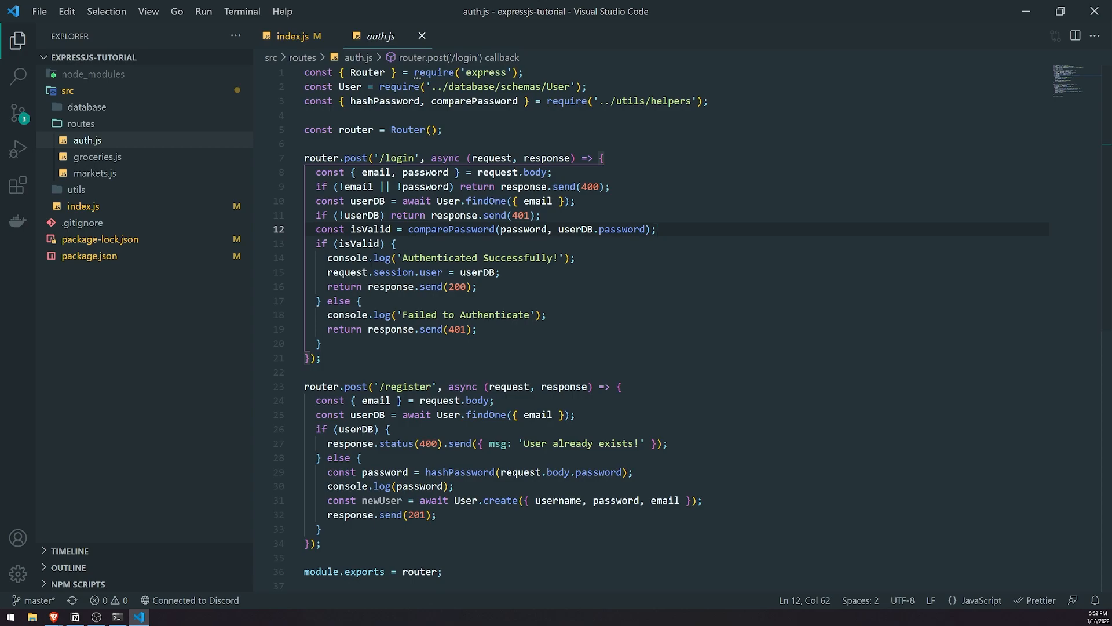
{"action": "left_click", "coordinate": [478, 287]}
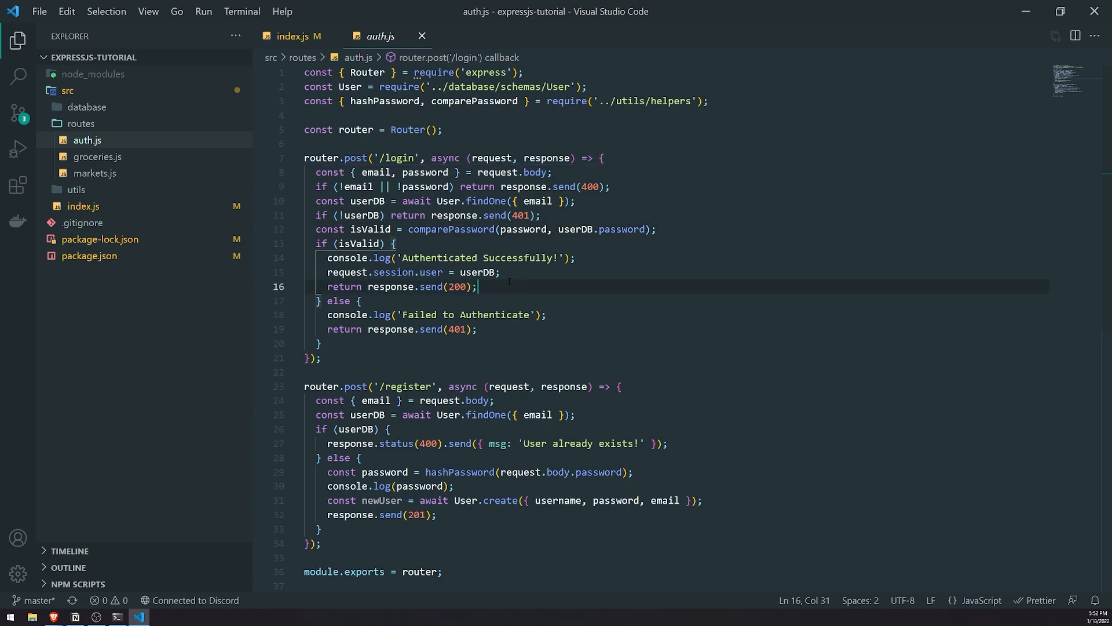
{"action": "left_click", "coordinate": [497, 271]}
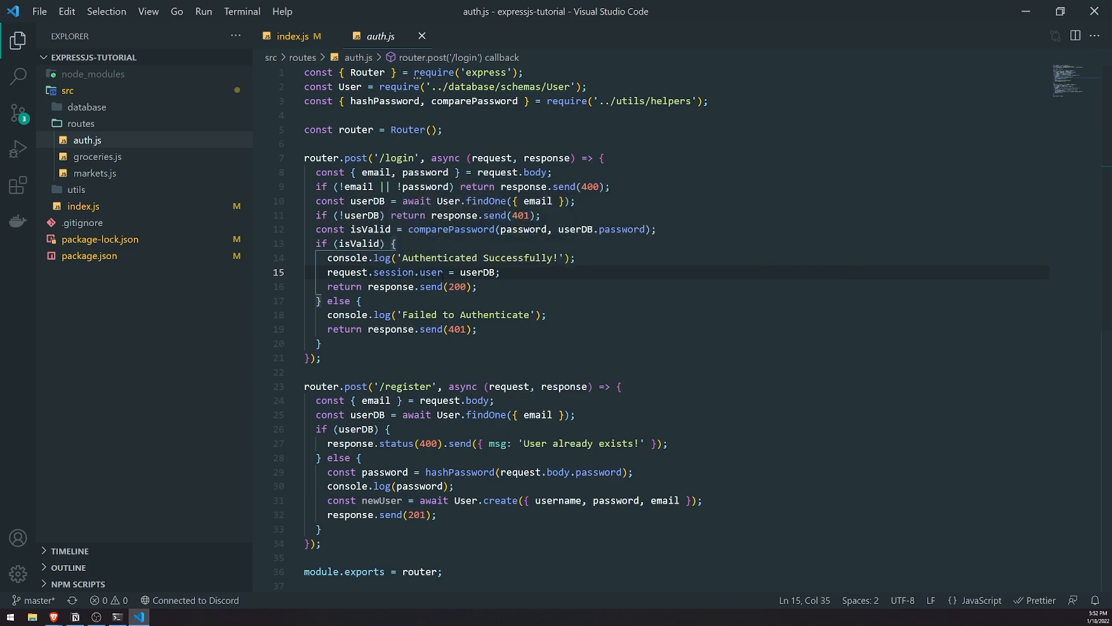
{"action": "double_click", "coordinate": [429, 272]}
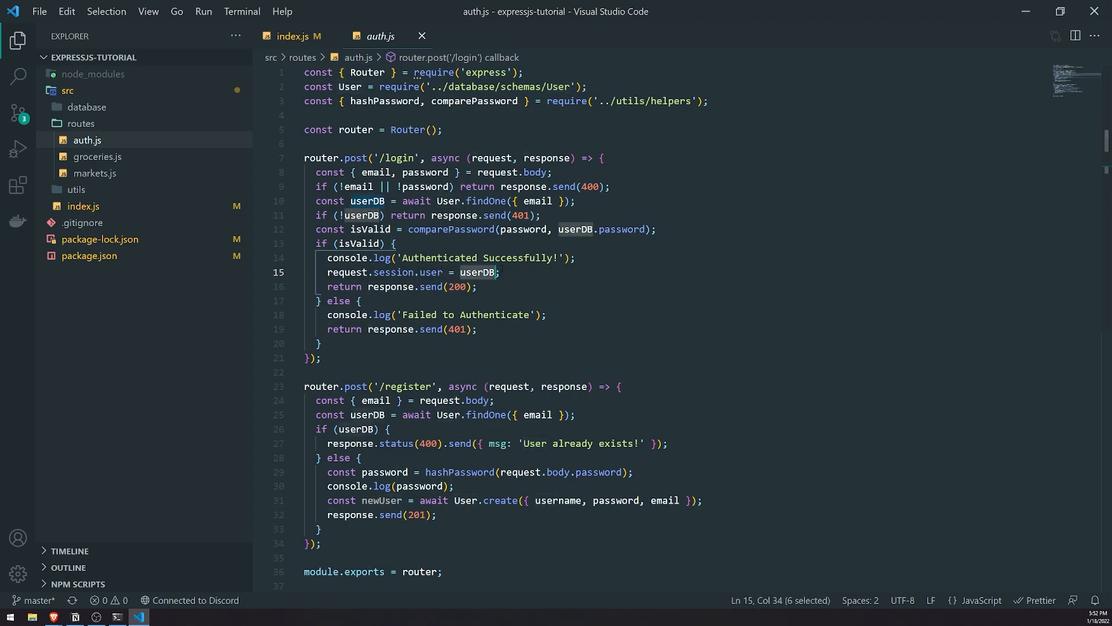
{"action": "left_click", "coordinate": [478, 286]}
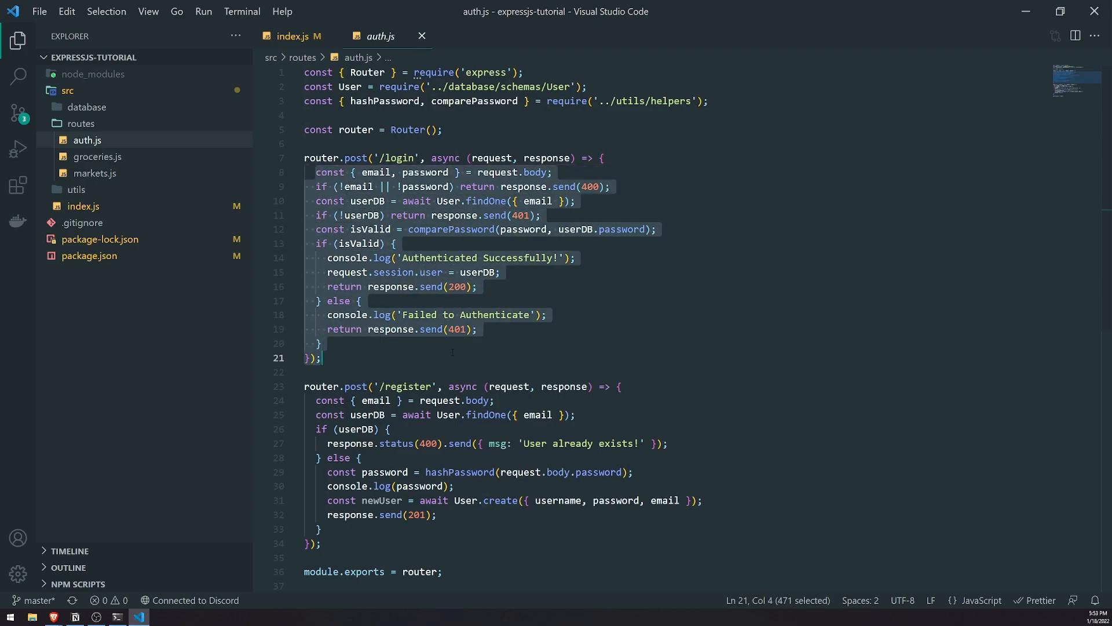
{"action": "left_click", "coordinate": [322, 343]}
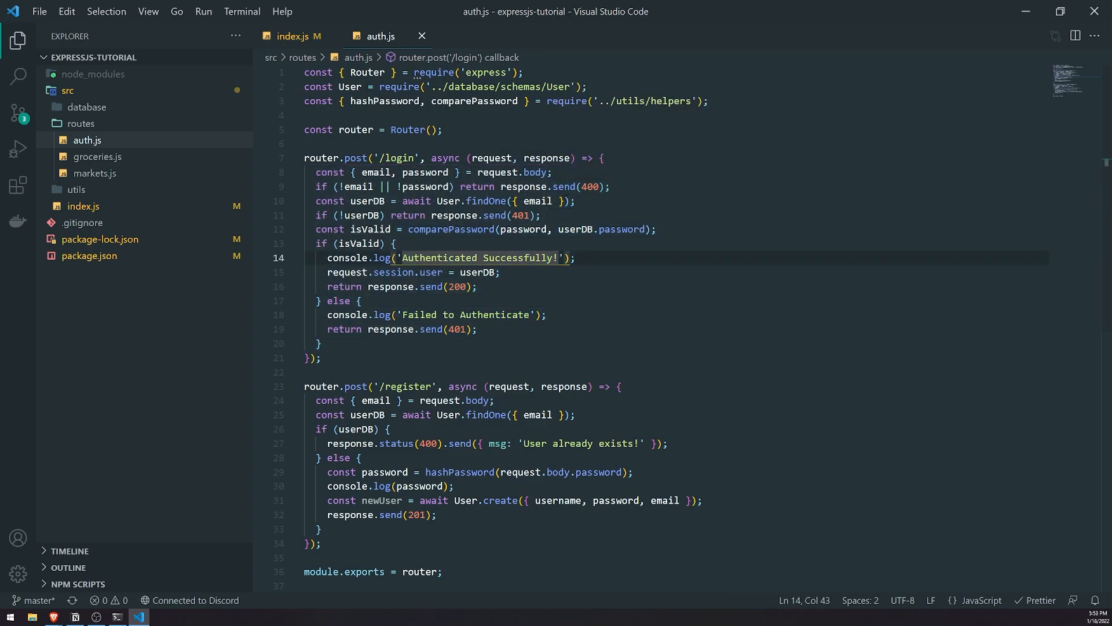
Return to index.js and scroll up to the passport middleware lines
{"action": "left_click", "coordinate": [292, 36]}
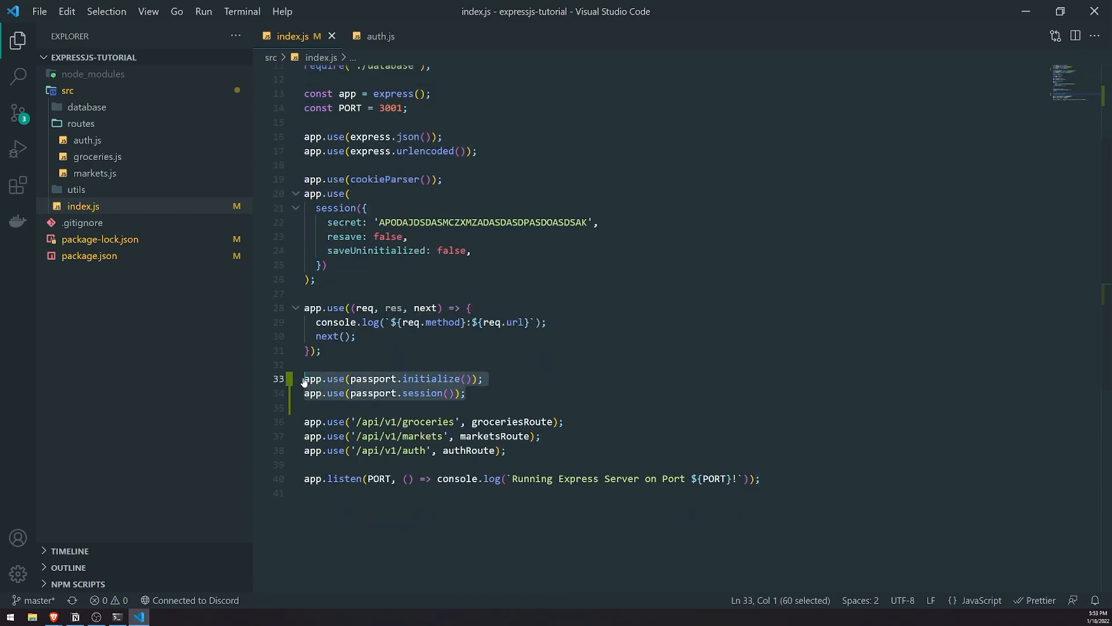
{"action": "scroll", "scroll_direction": "up", "scroll_amount": 3}
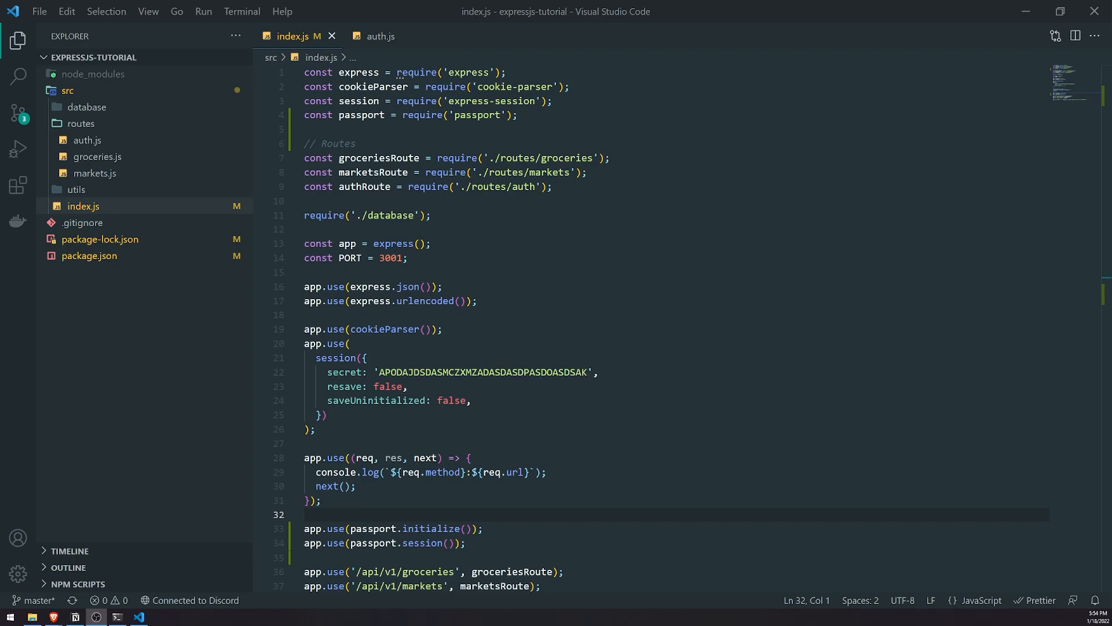